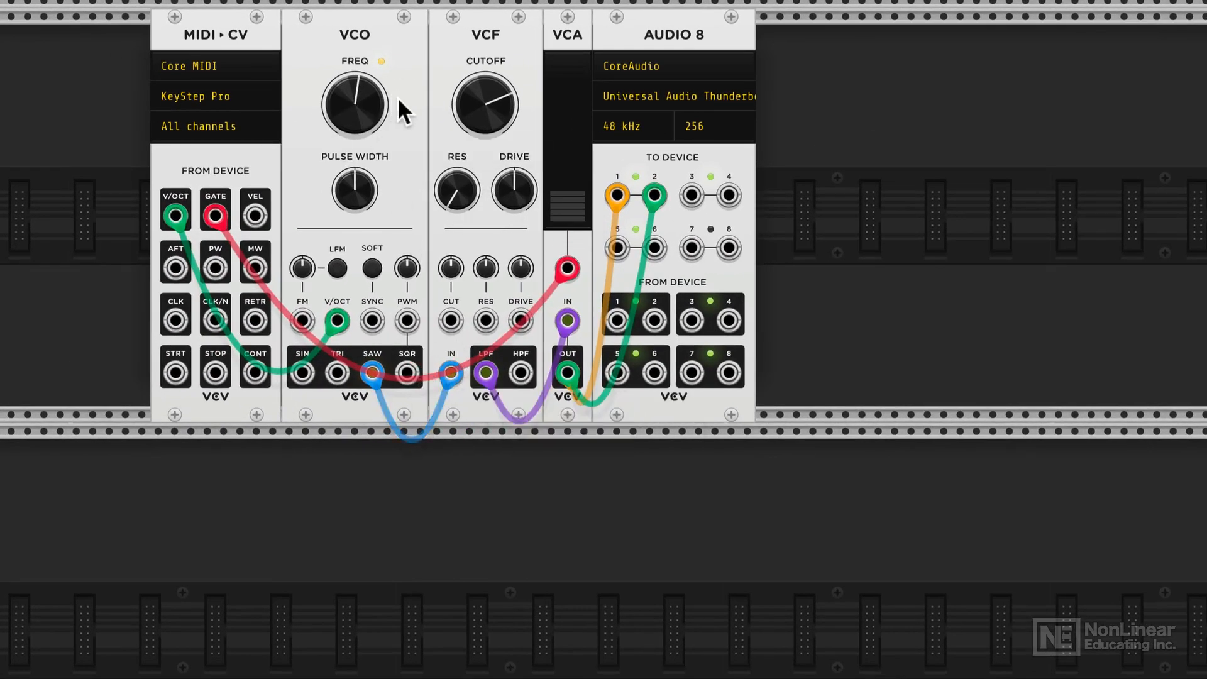
mouse_move(507, 308)
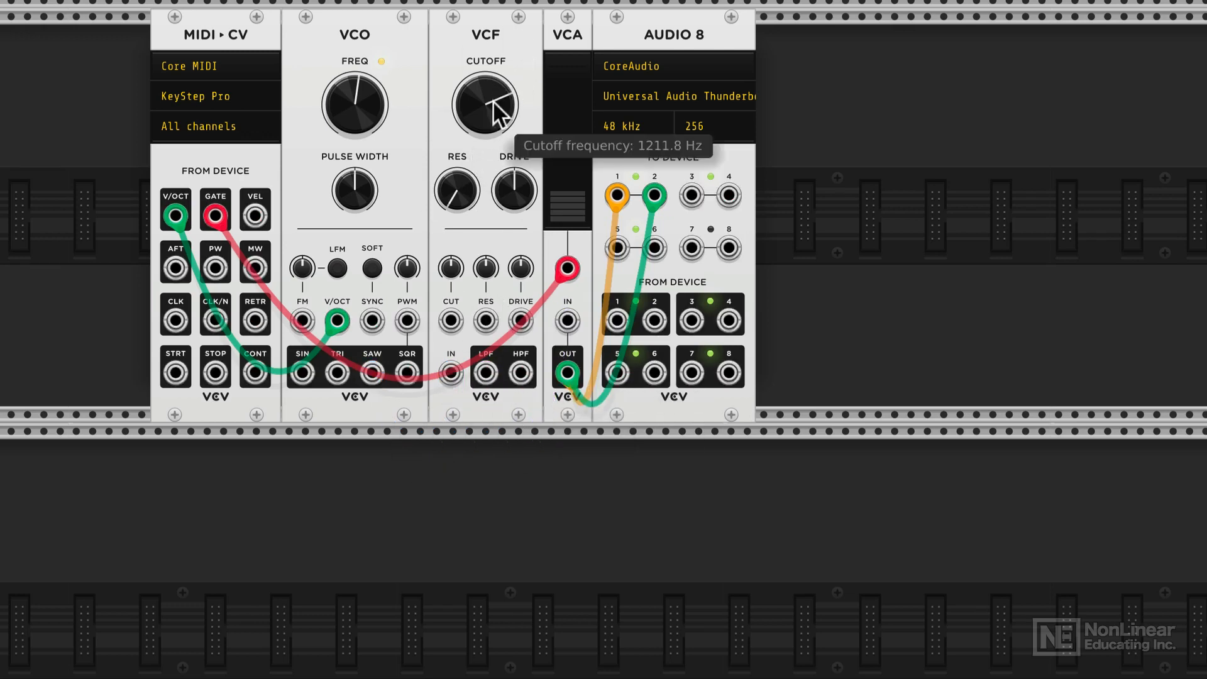
mouse_move(408, 374)
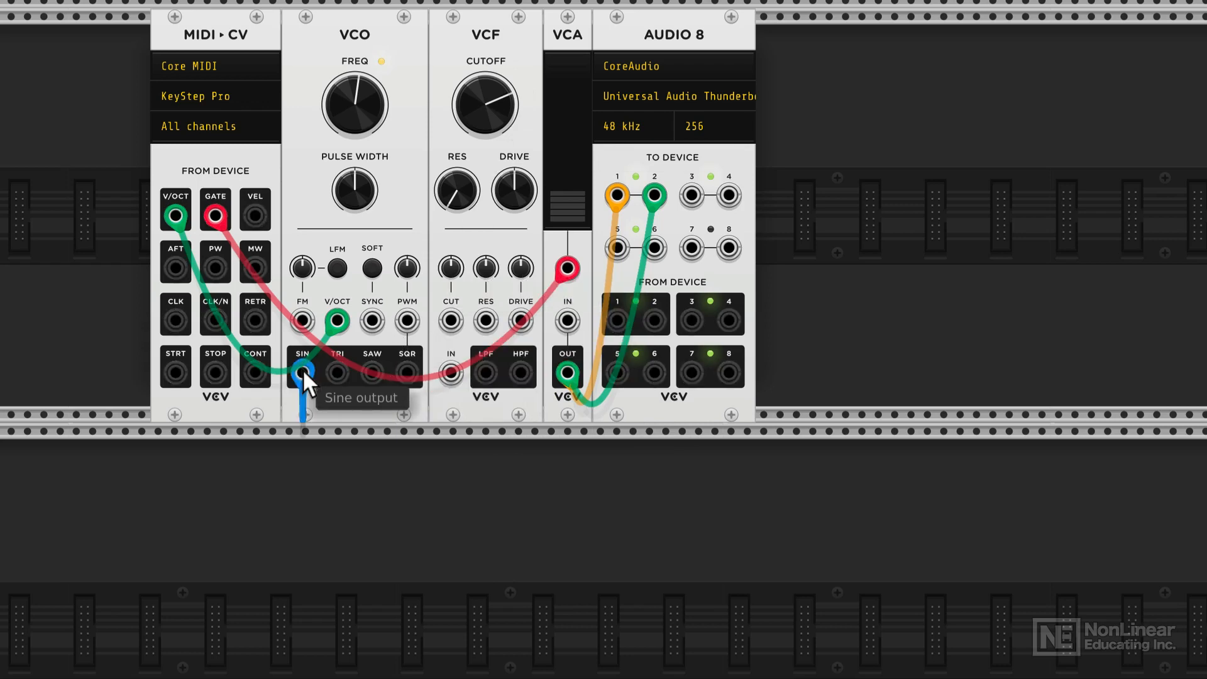
Step: Patch the VCO sine output directly into the VCA IN jack
drag(302, 373, 507, 376)
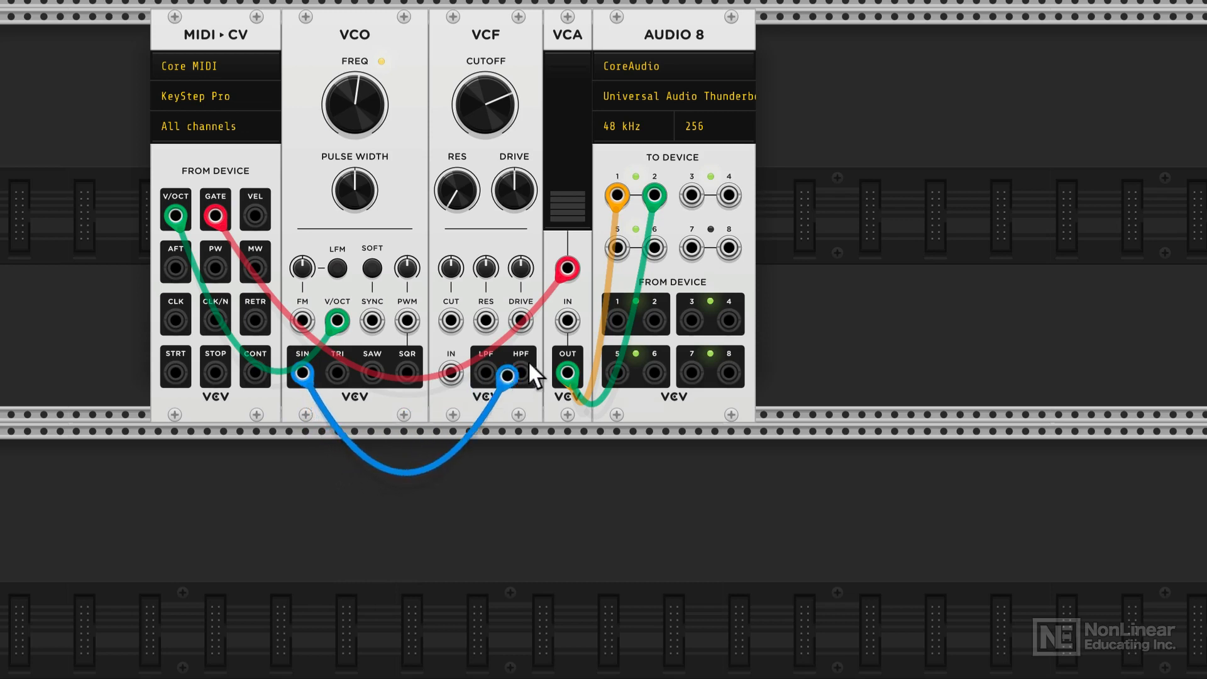
drag(507, 376, 566, 321)
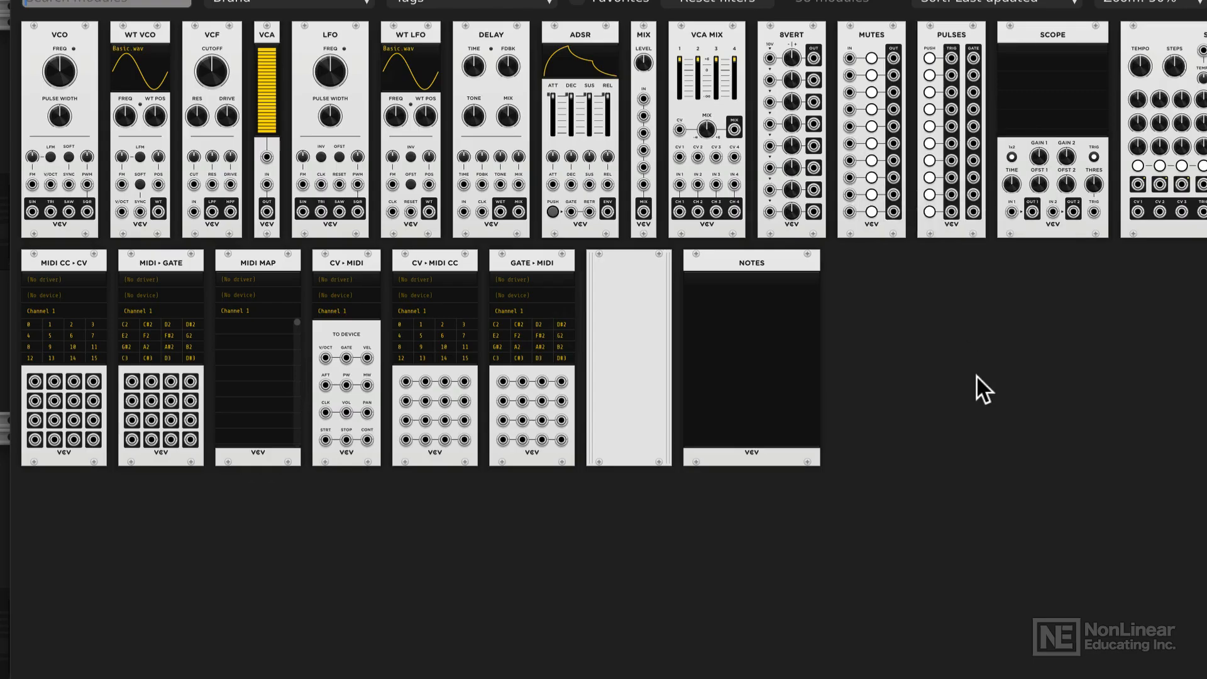
mouse_move(1050, 84)
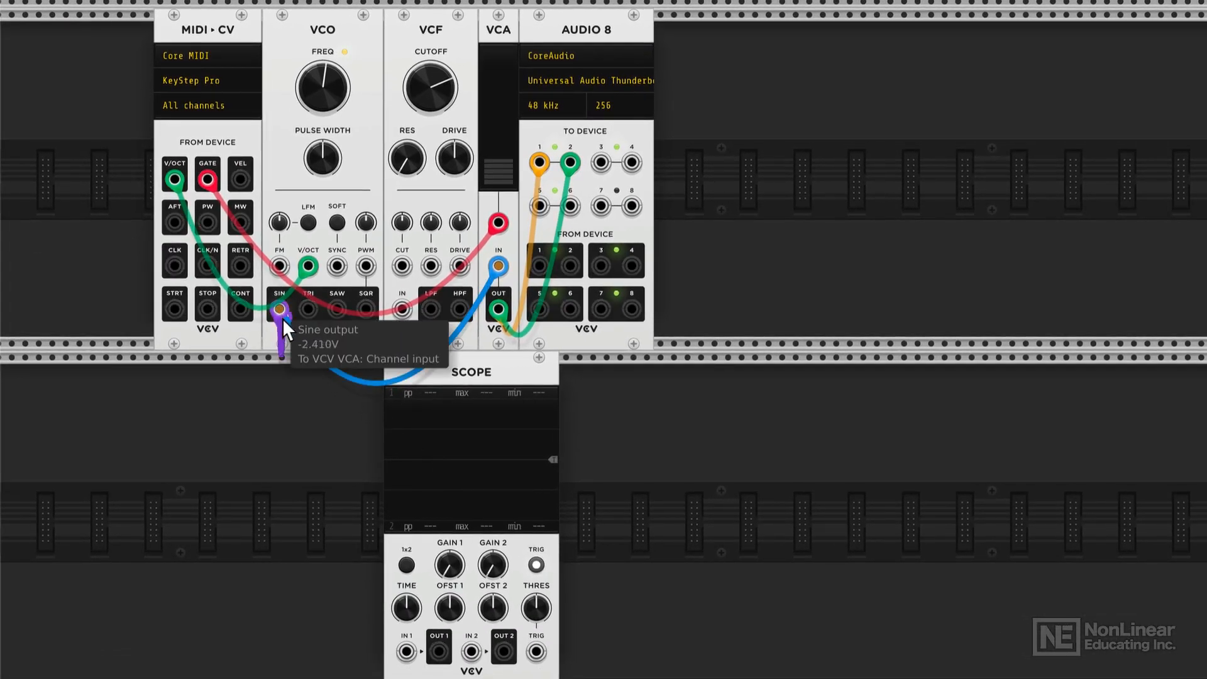
Step: Cable the VCO SIN output into the new Scope's IN 1 jack
drag(282, 310, 400, 637)
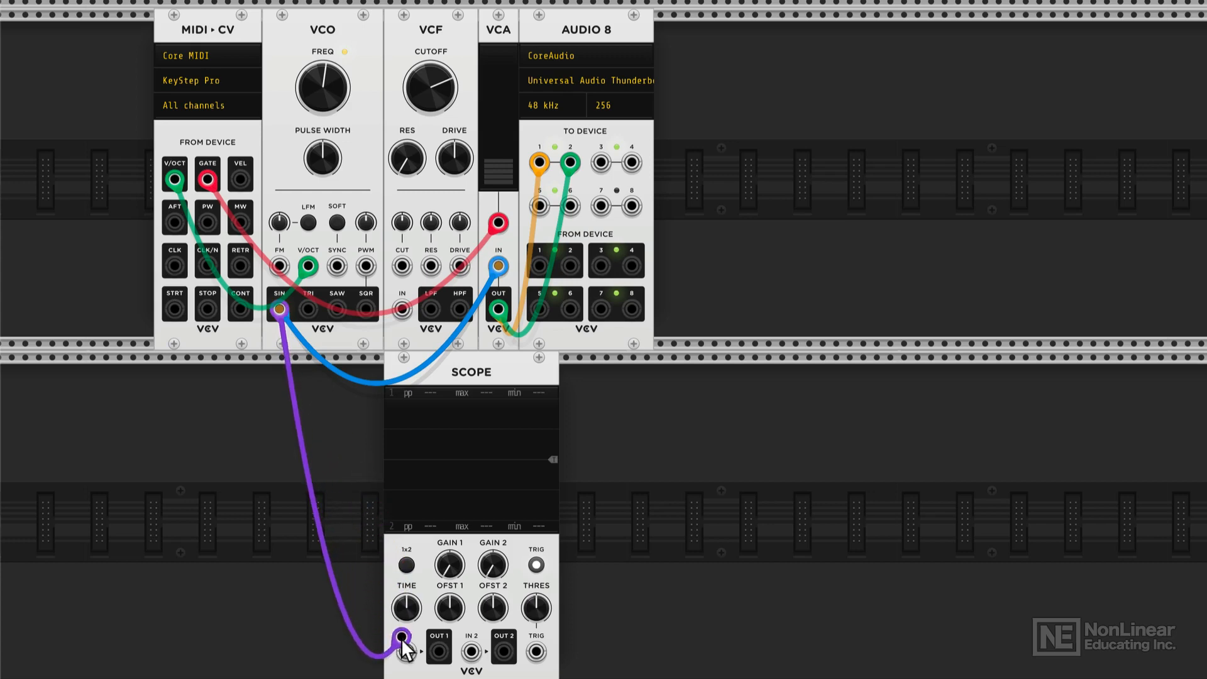
click(407, 650)
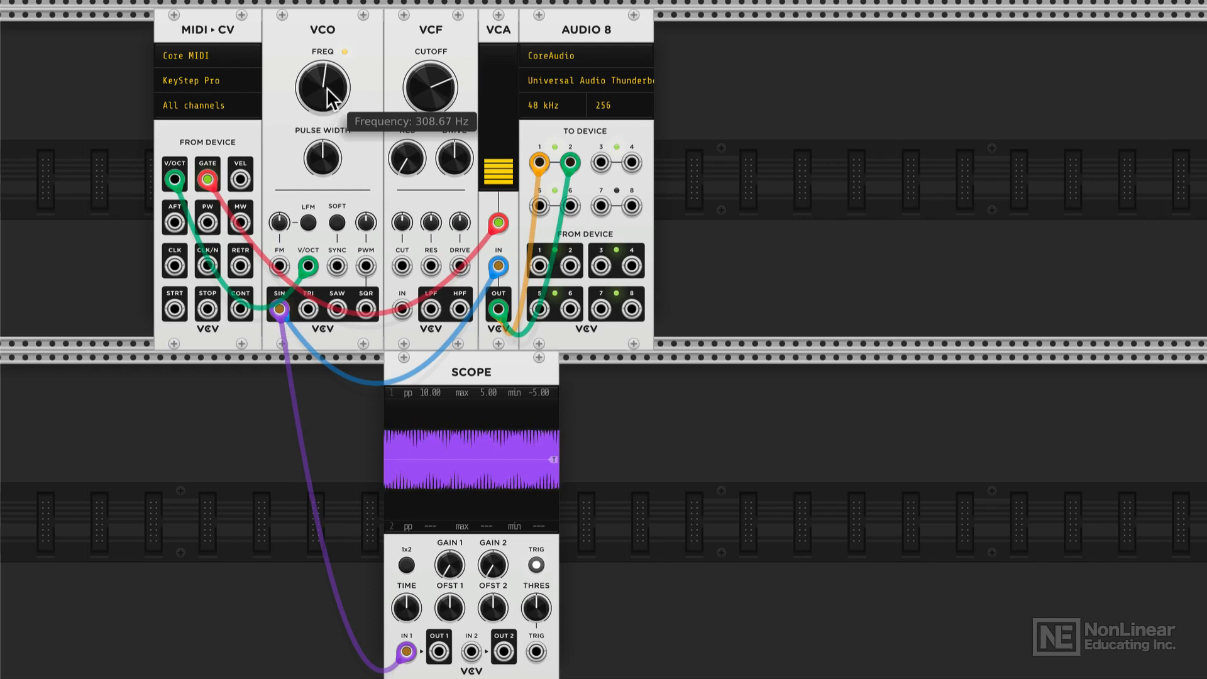
Step: Sweep VCO FREQ from about 33 Hz up to 705 Hz, then back down past 510 Hz
drag(322, 85, 323, 107)
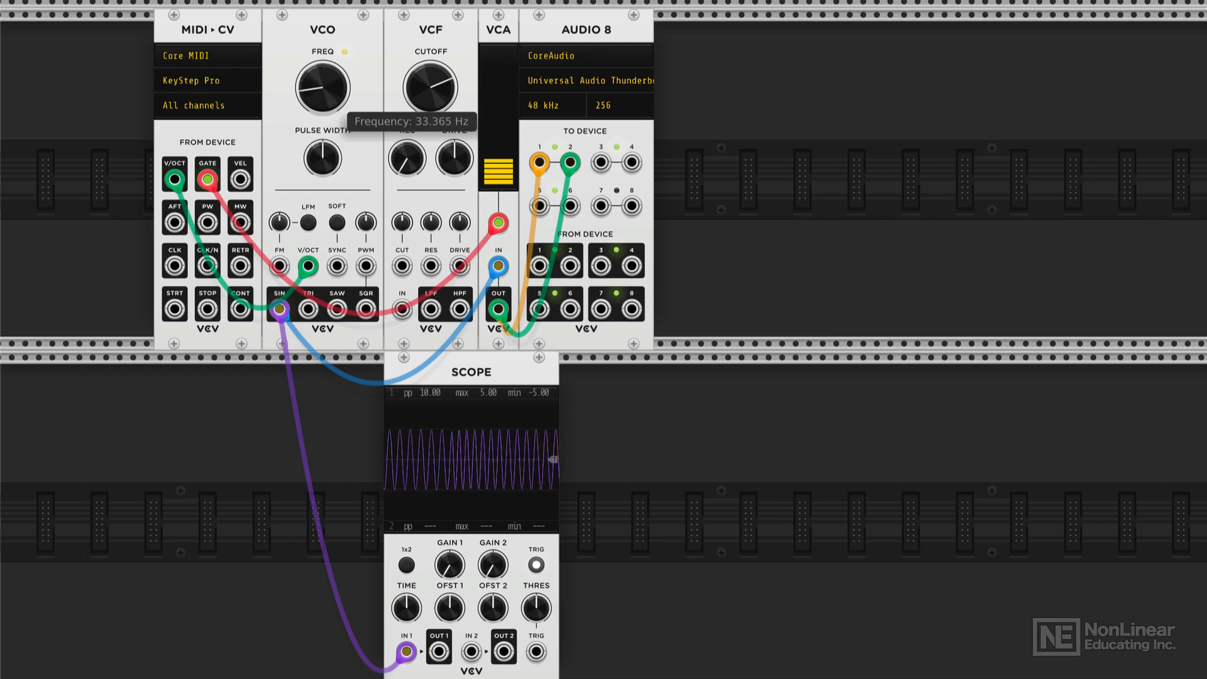
drag(323, 85, 339, 69)
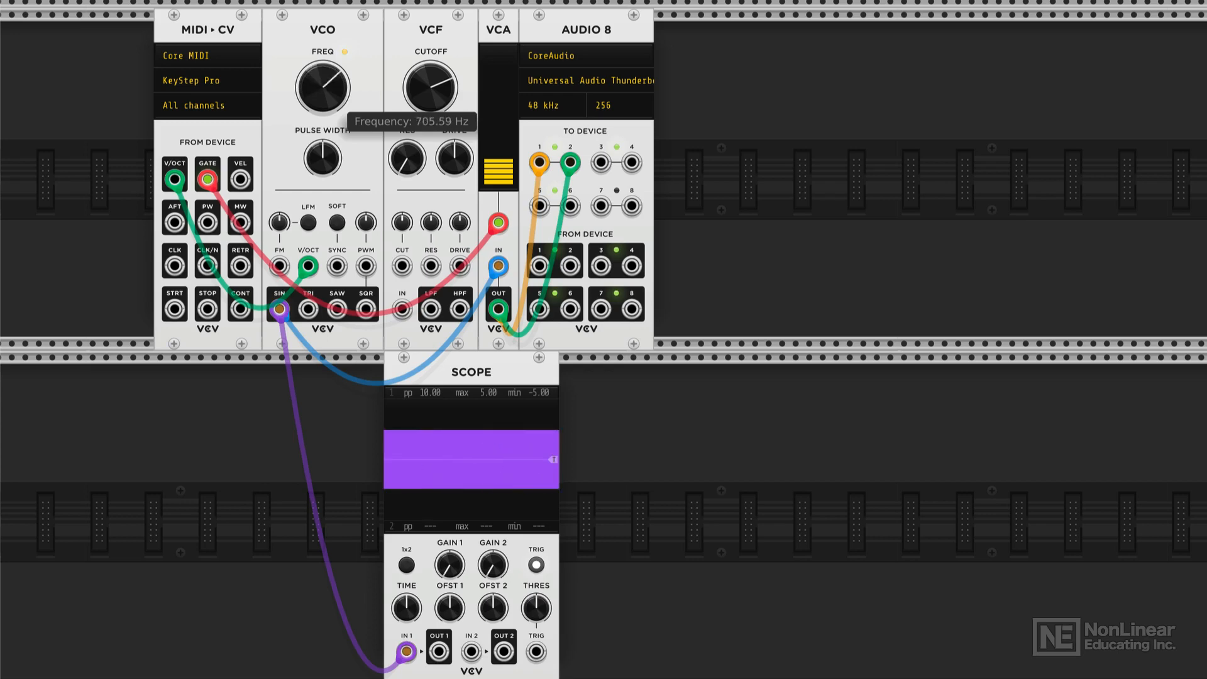
drag(324, 85, 325, 100)
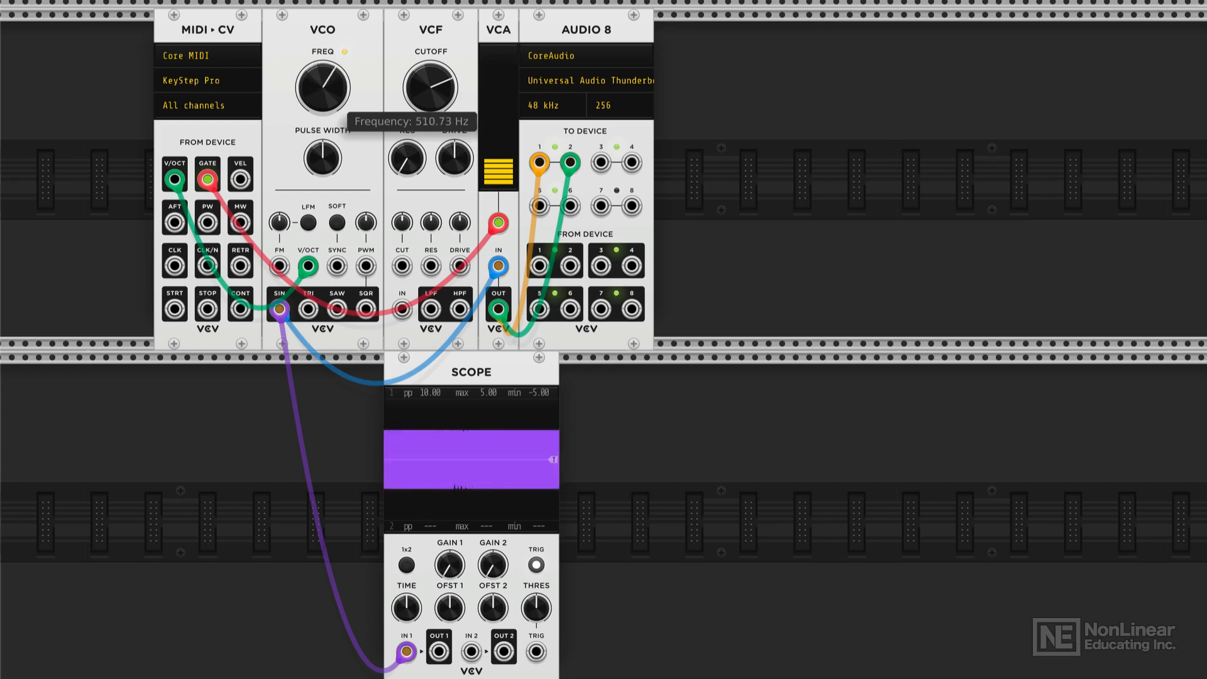
drag(323, 85, 319, 100)
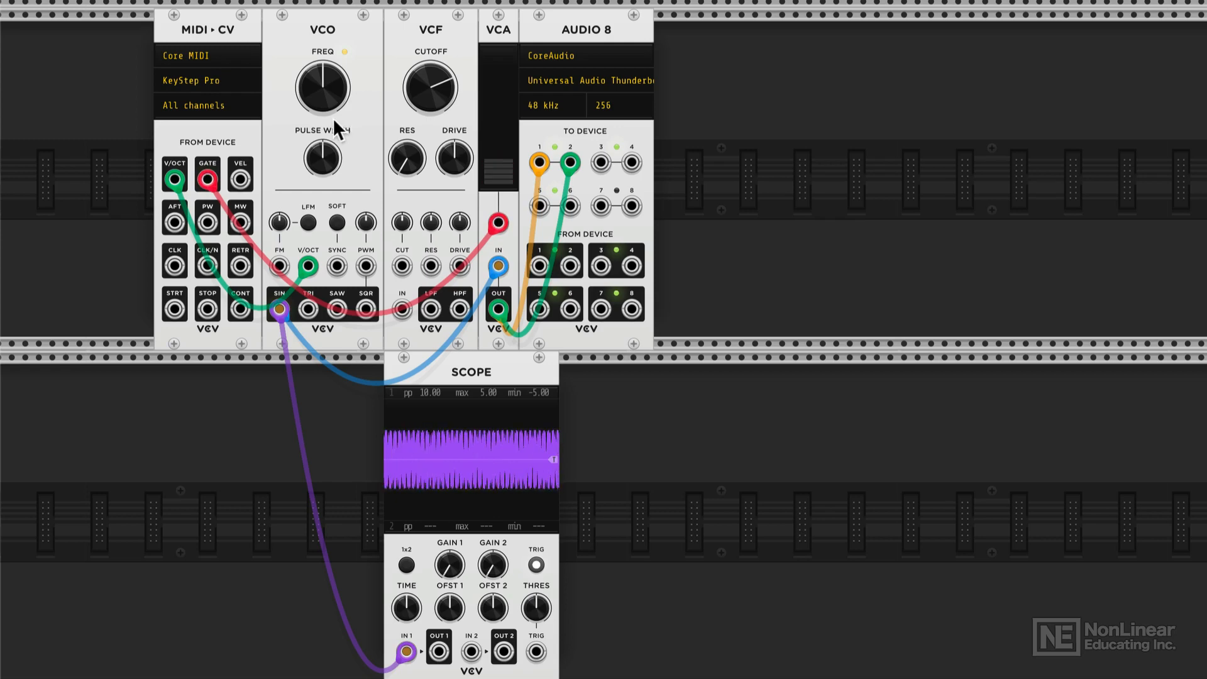
mouse_move(206, 182)
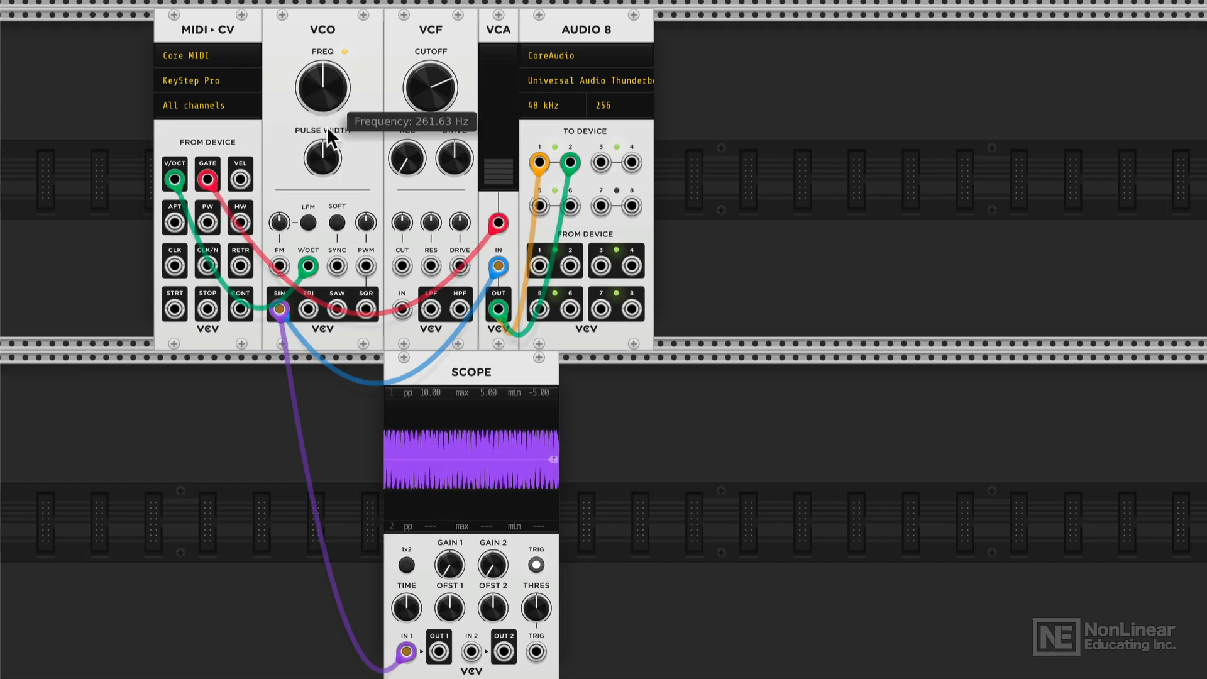
mouse_move(322, 81)
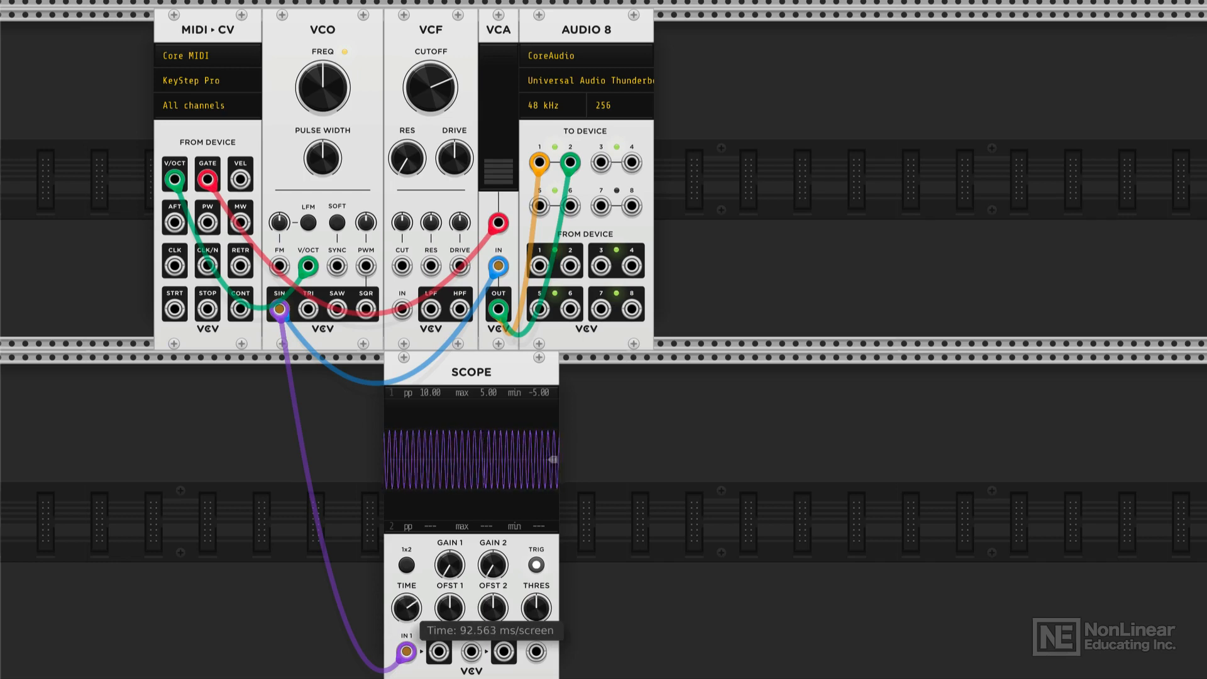
Step: Turn the Scope TIME knob down so only a few sine cycles fill the display
drag(406, 607, 412, 616)
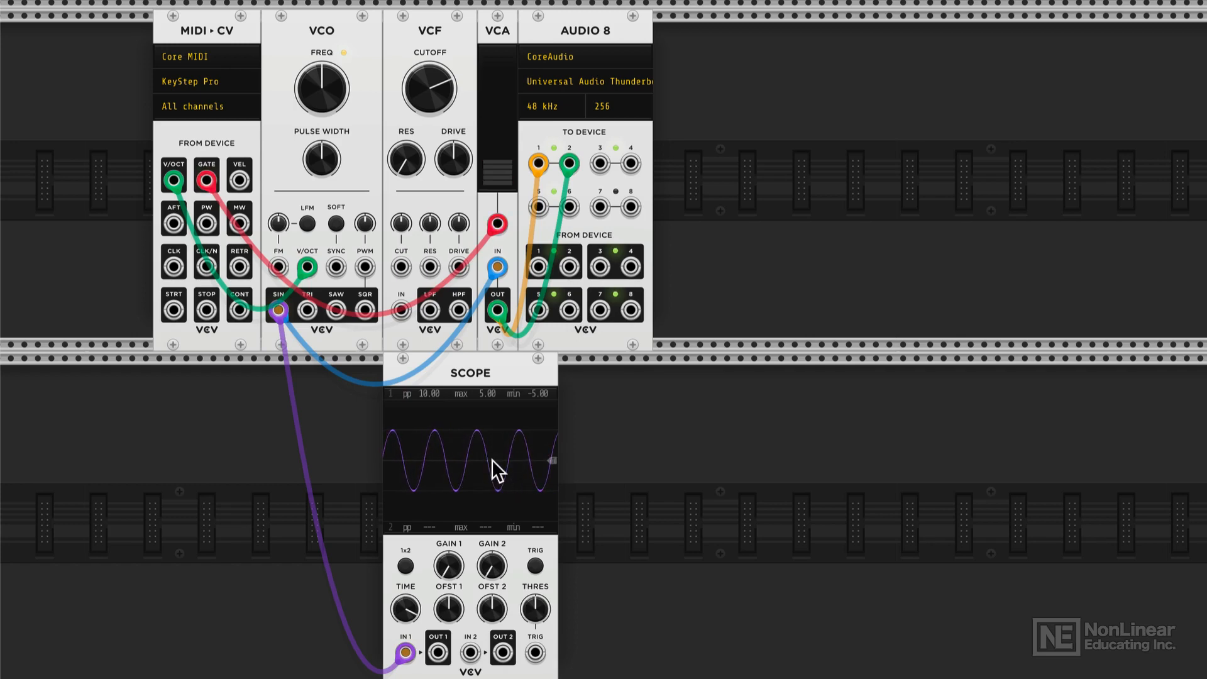
mouse_move(475, 476)
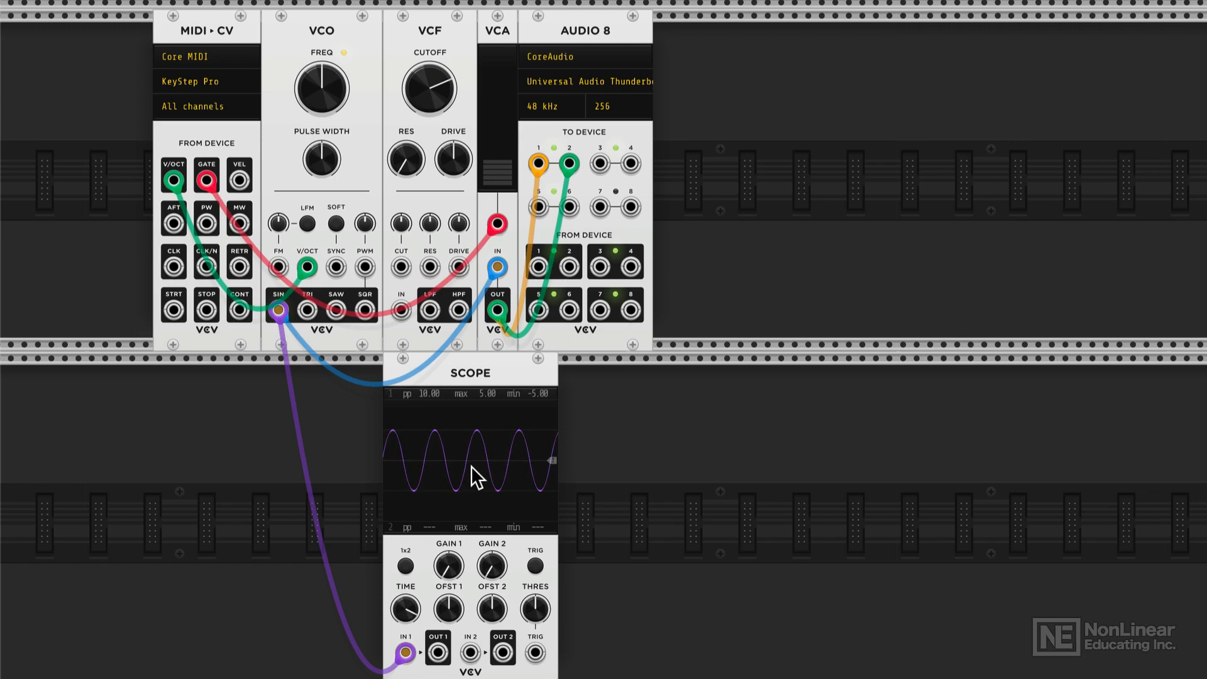
mouse_move(278, 309)
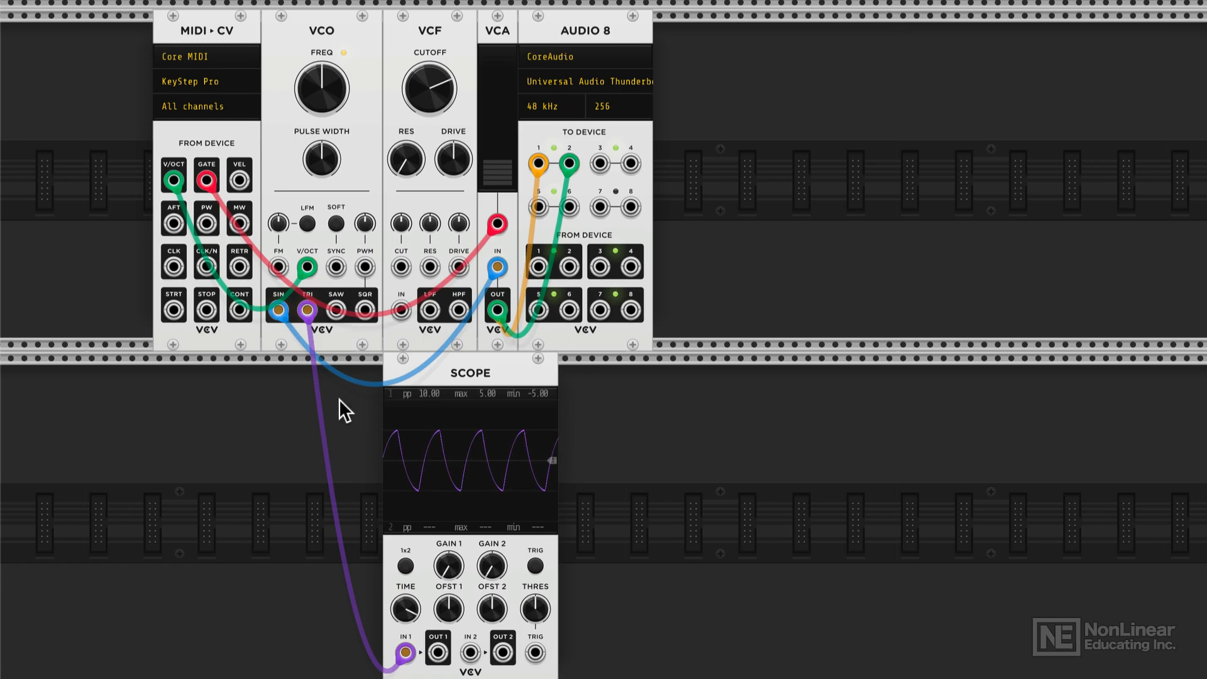
mouse_move(278, 310)
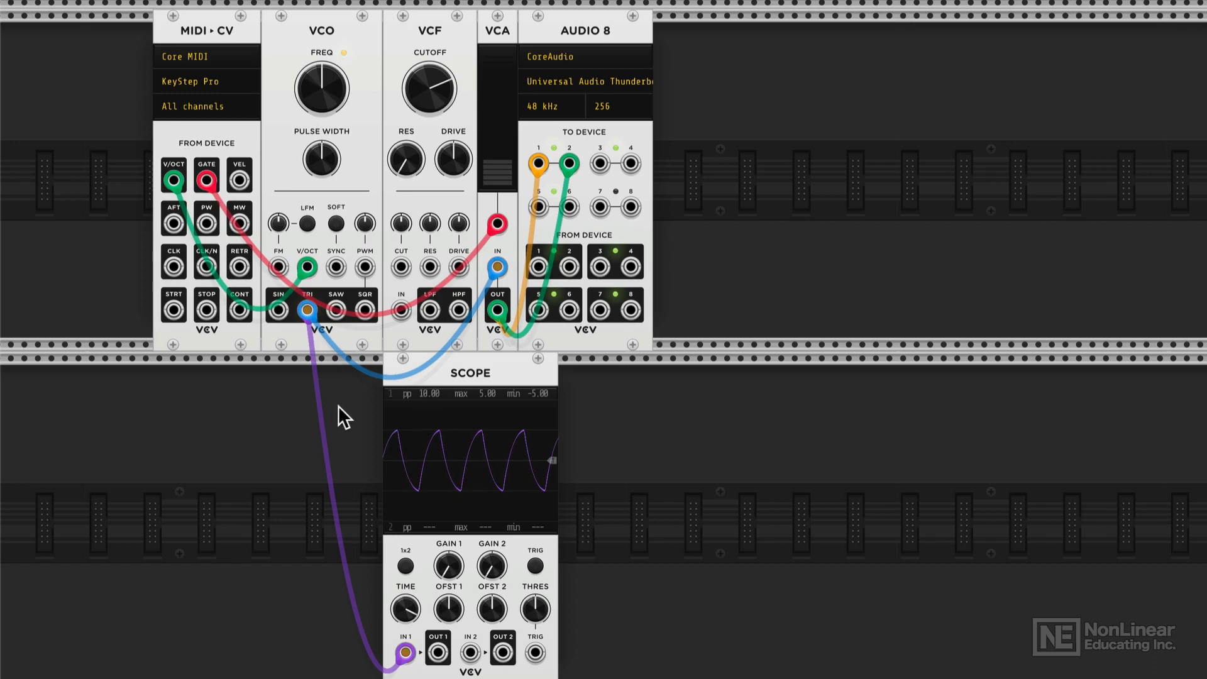
mouse_move(296, 377)
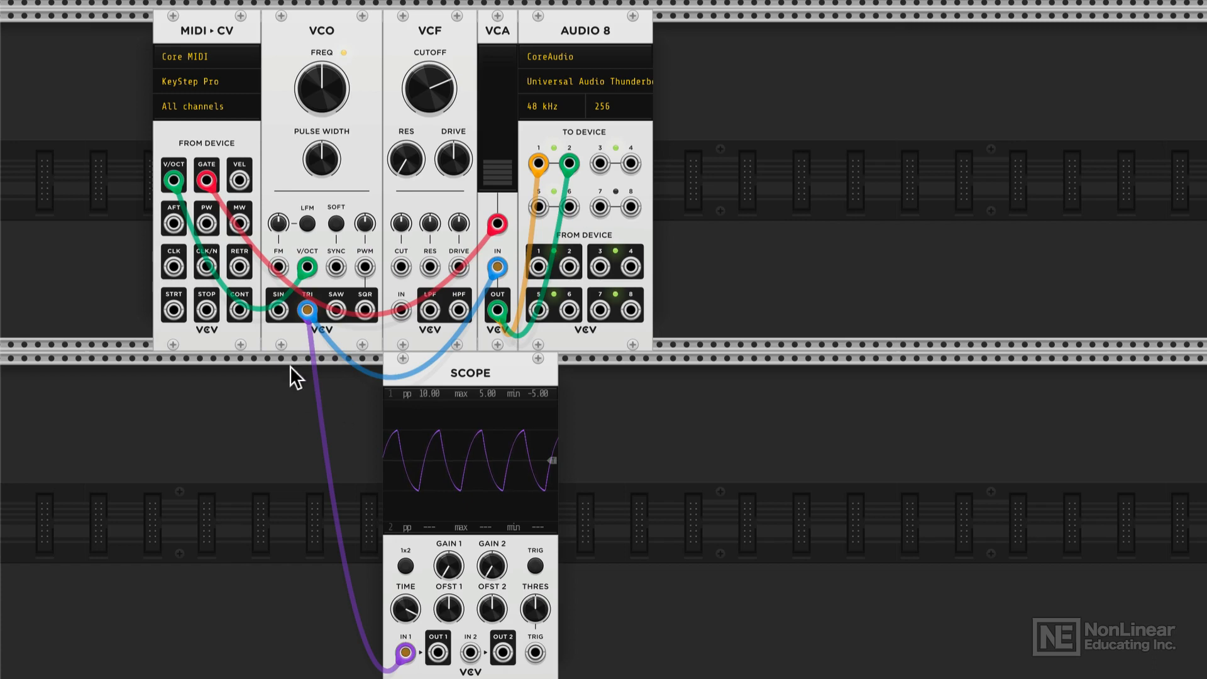
mouse_move(446, 438)
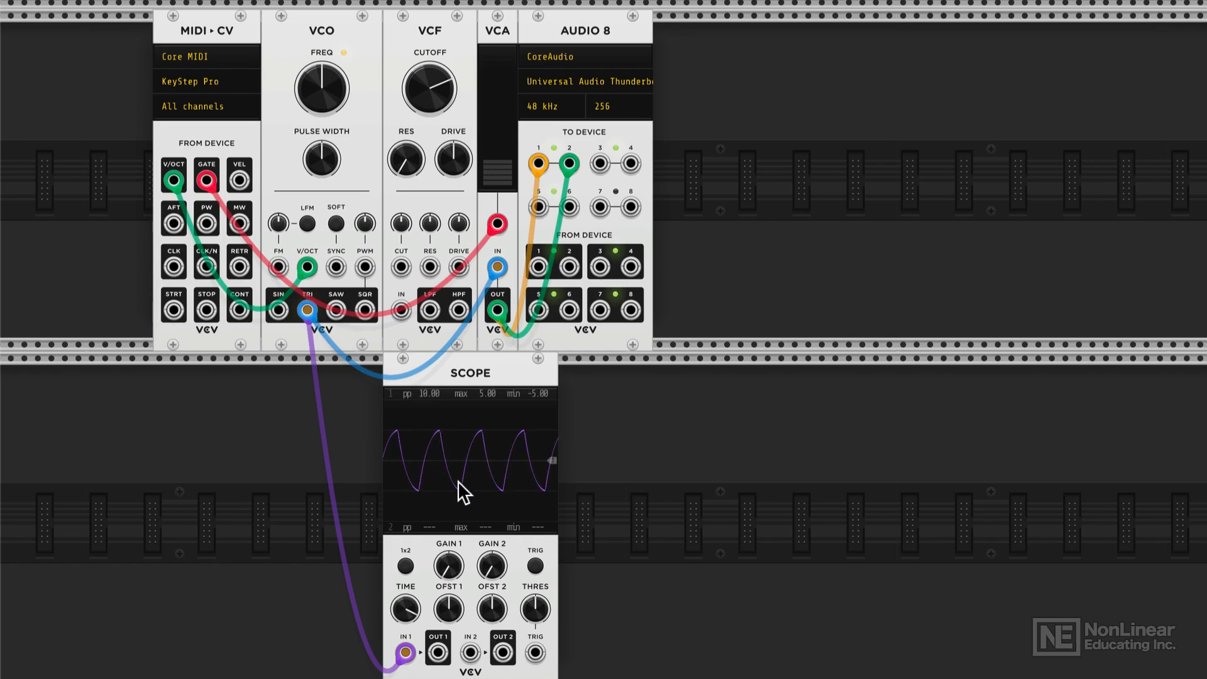
mouse_move(504, 499)
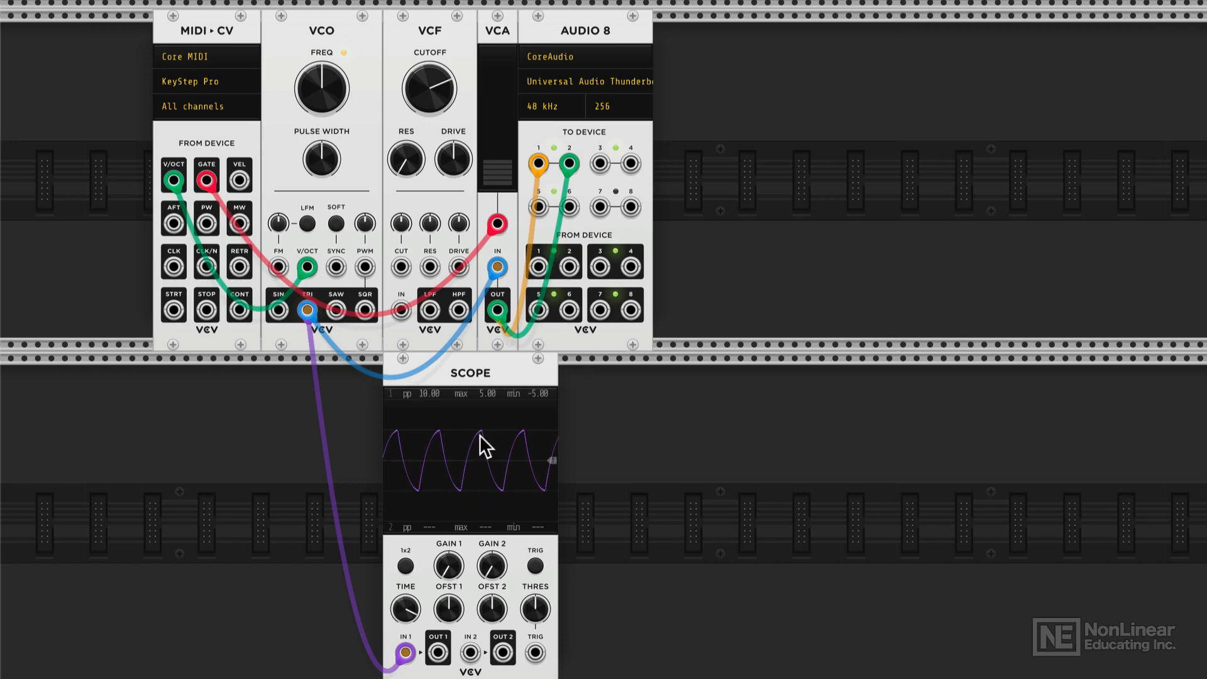
mouse_move(450, 497)
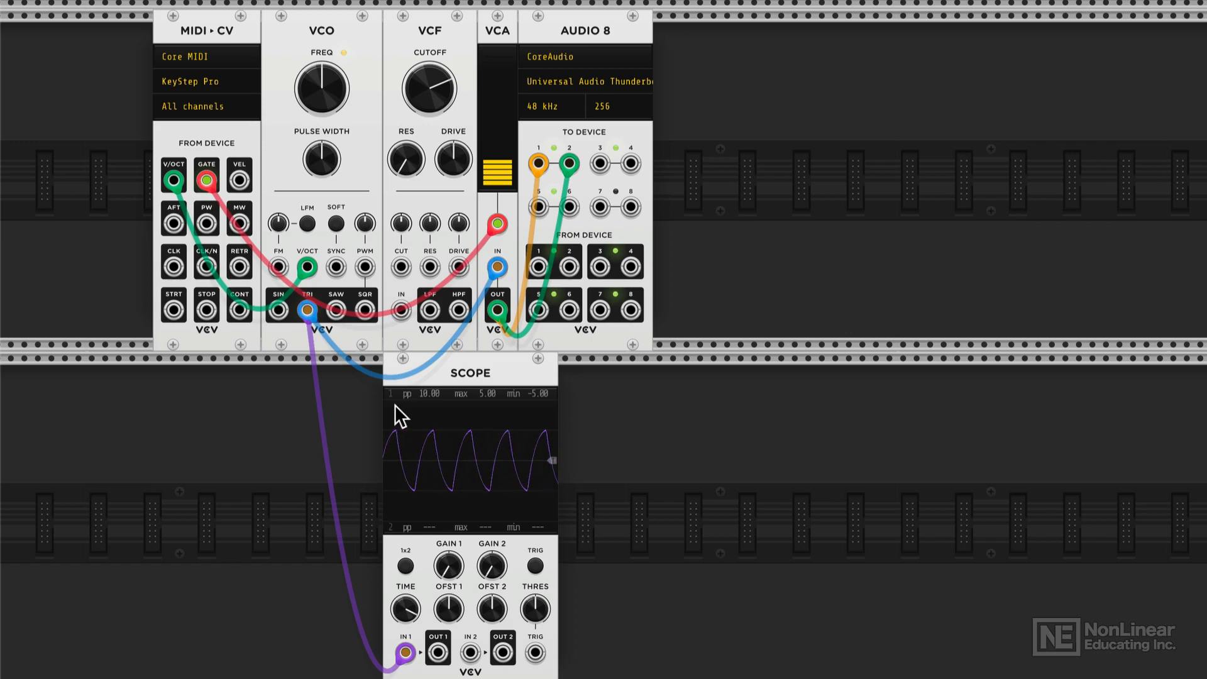
mouse_move(308, 311)
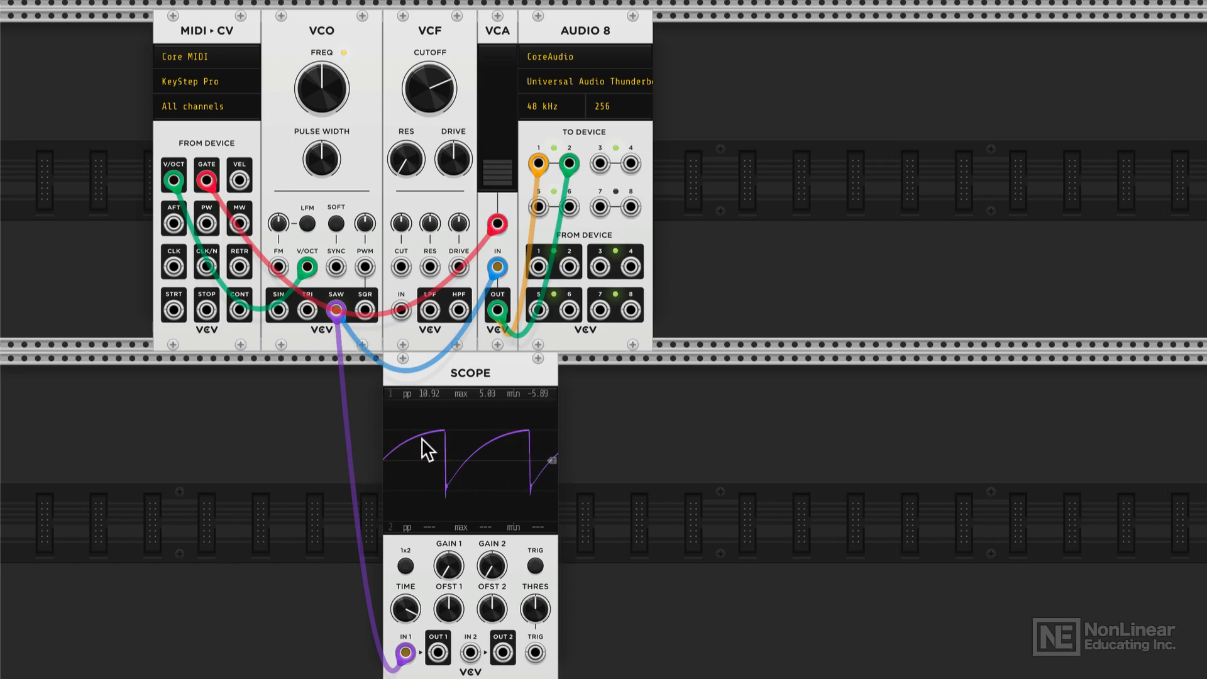
mouse_move(443, 499)
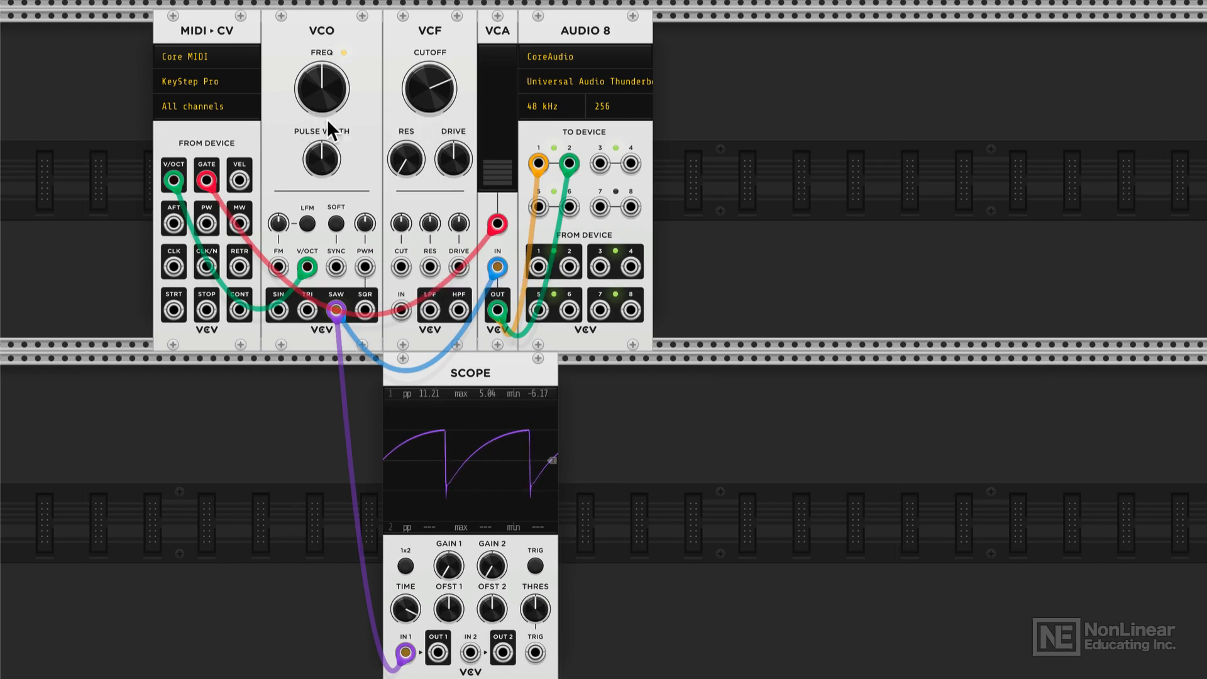
mouse_move(481, 482)
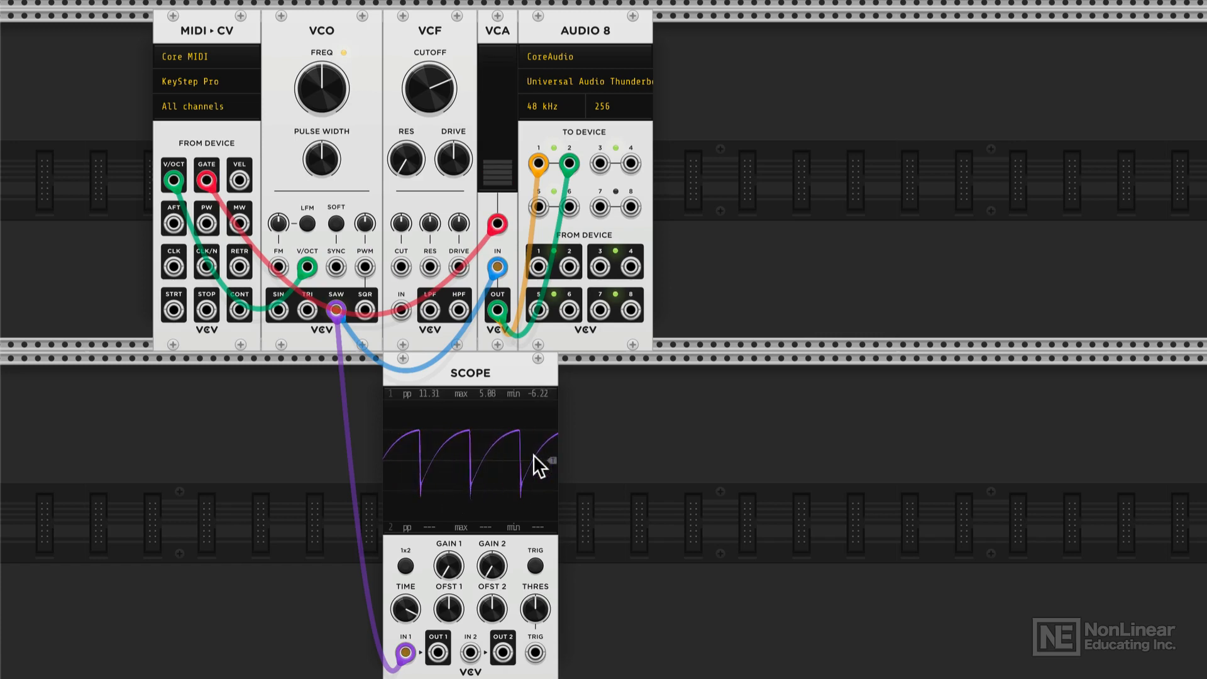
mouse_move(414, 462)
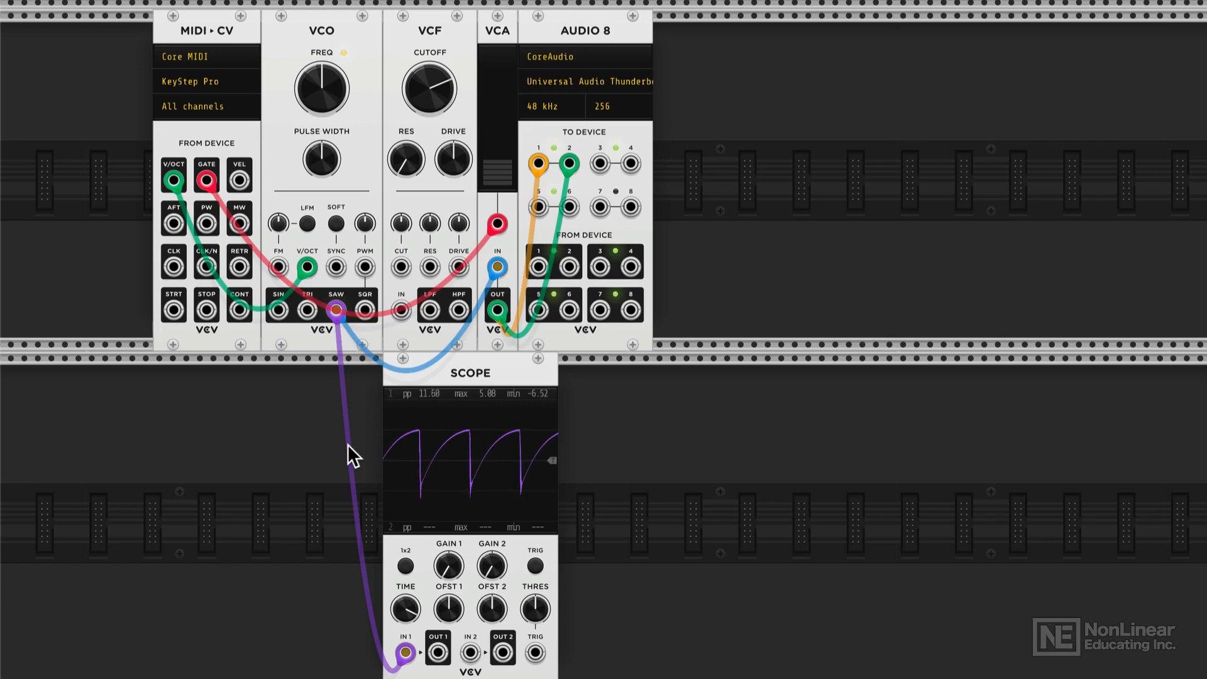
mouse_move(342, 368)
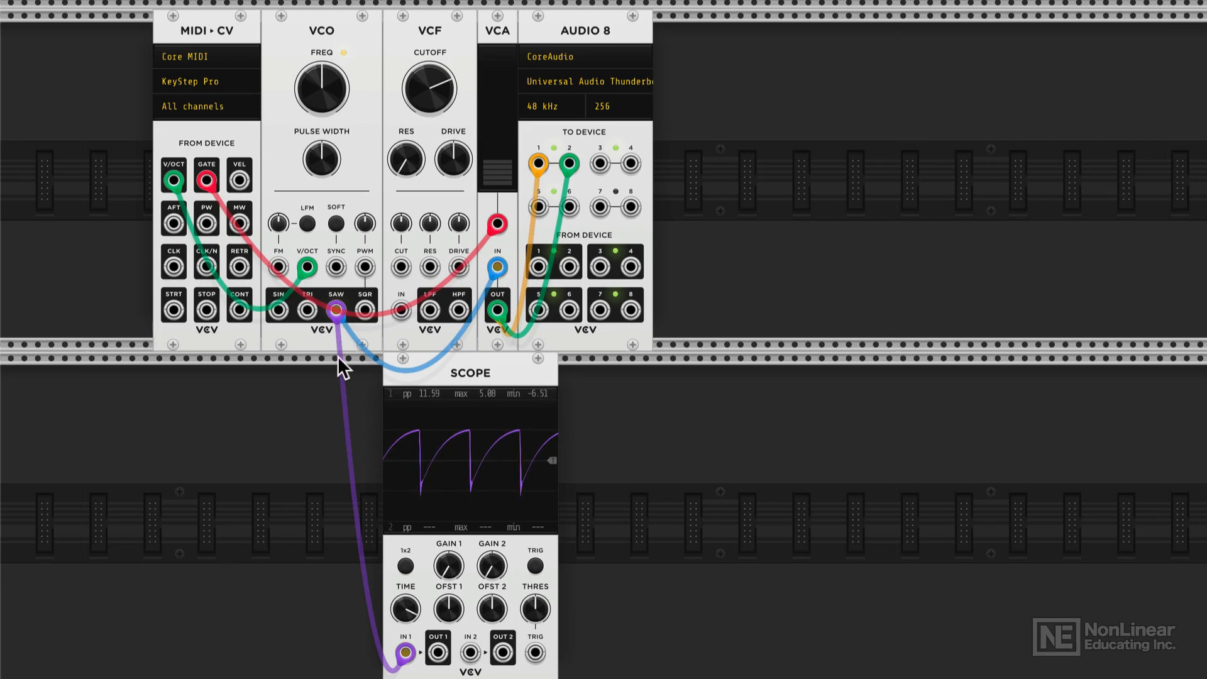
mouse_move(358, 466)
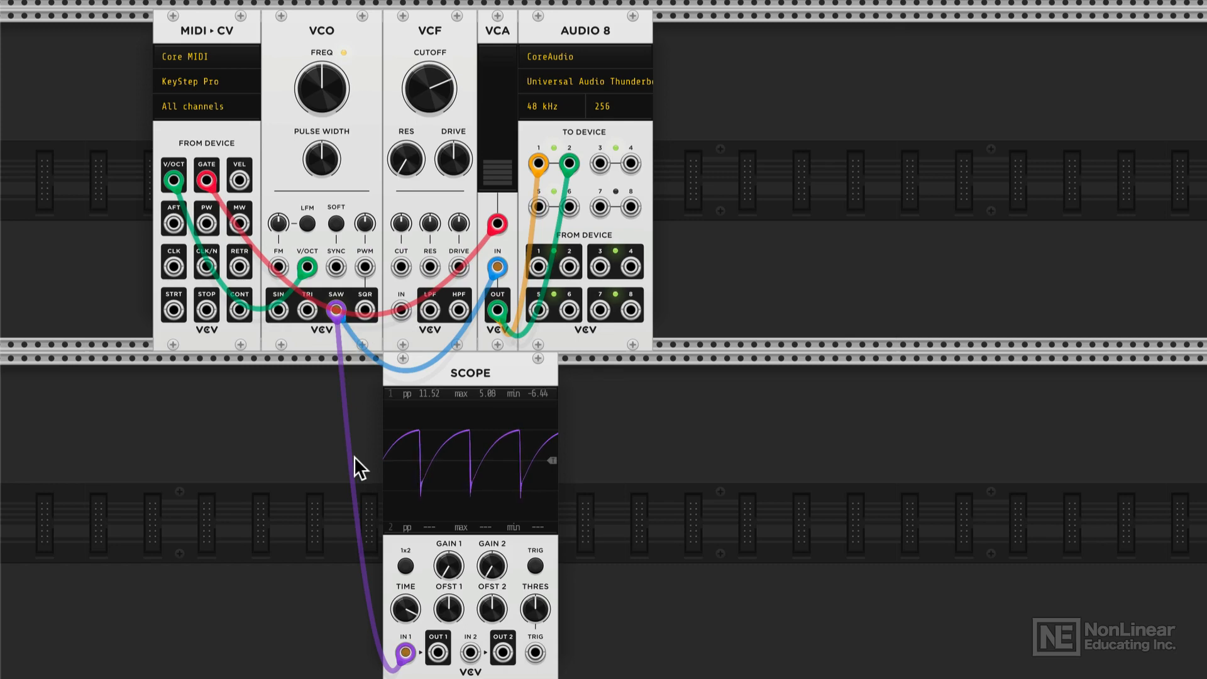
mouse_move(336, 311)
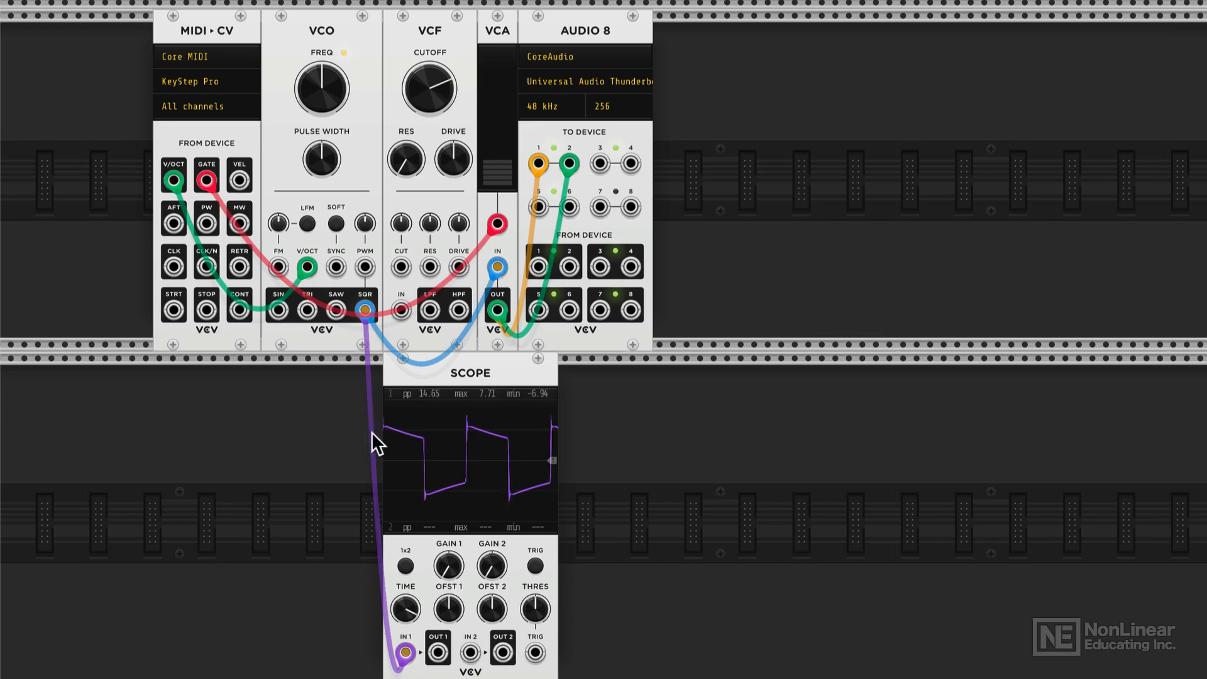
mouse_move(377, 408)
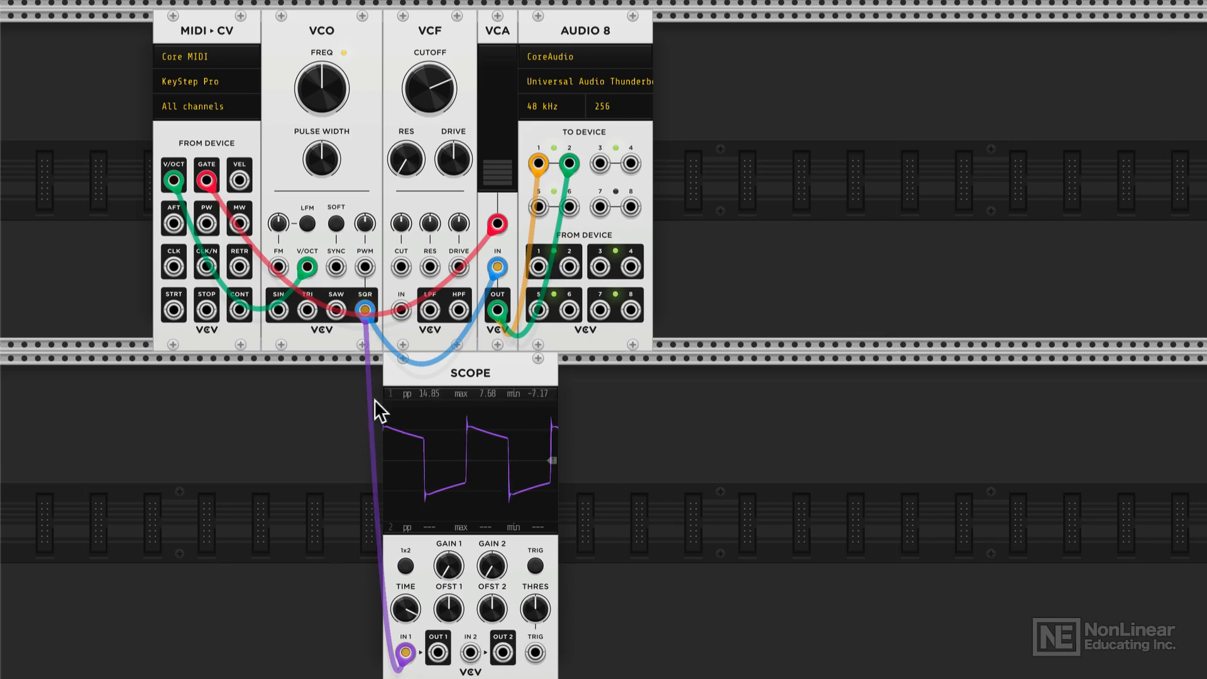
mouse_move(360, 453)
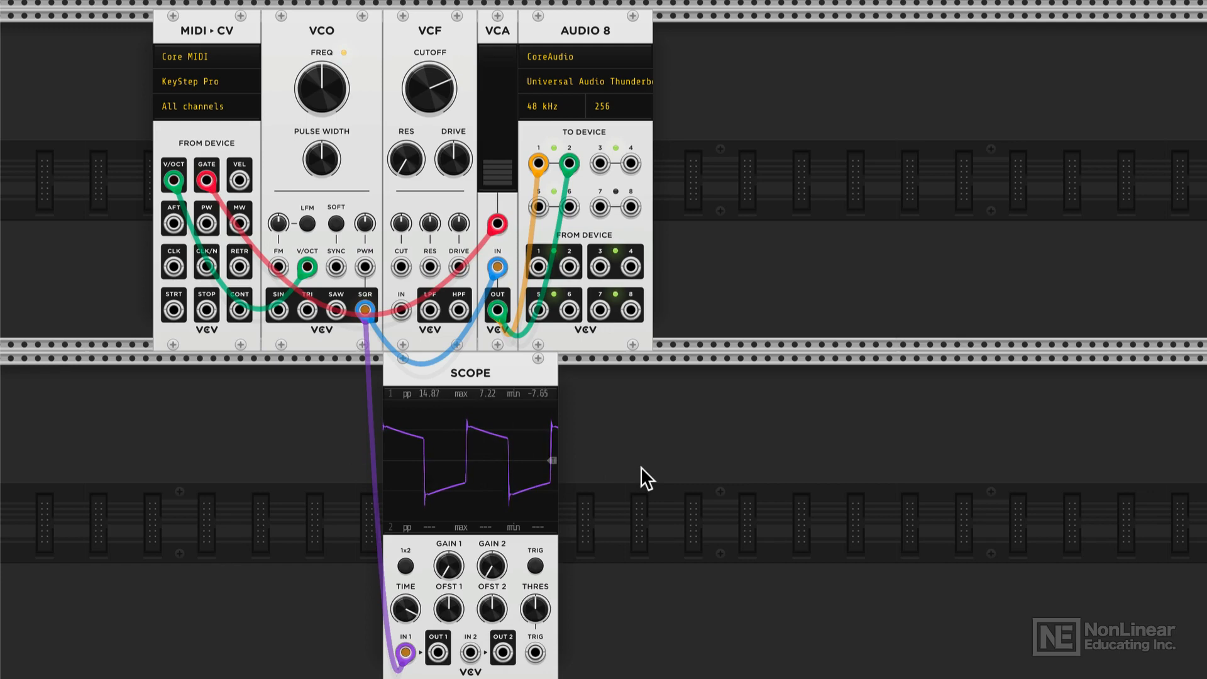
mouse_move(397, 470)
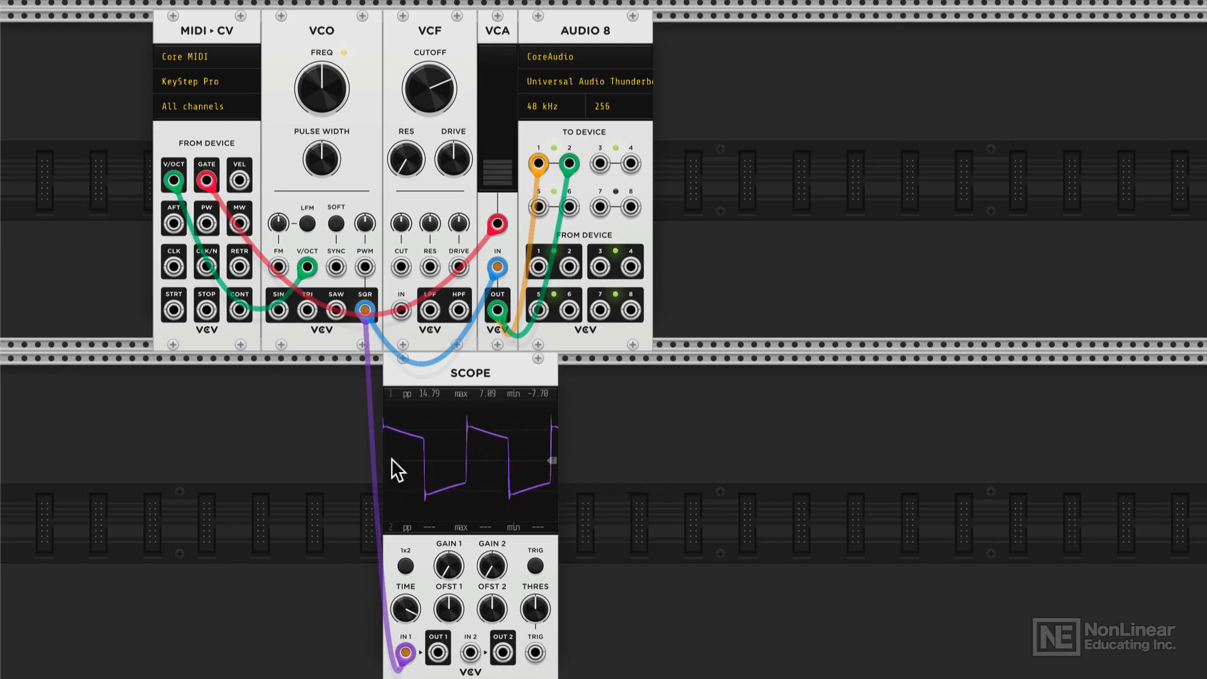
mouse_move(527, 504)
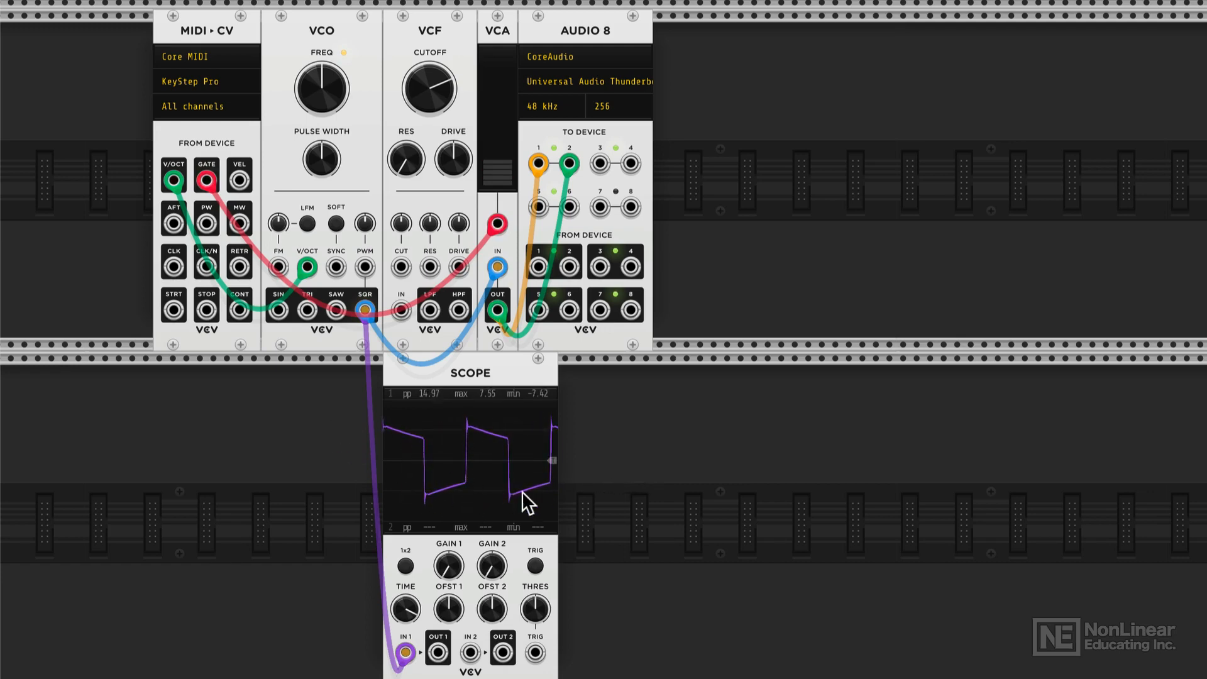
mouse_move(440, 445)
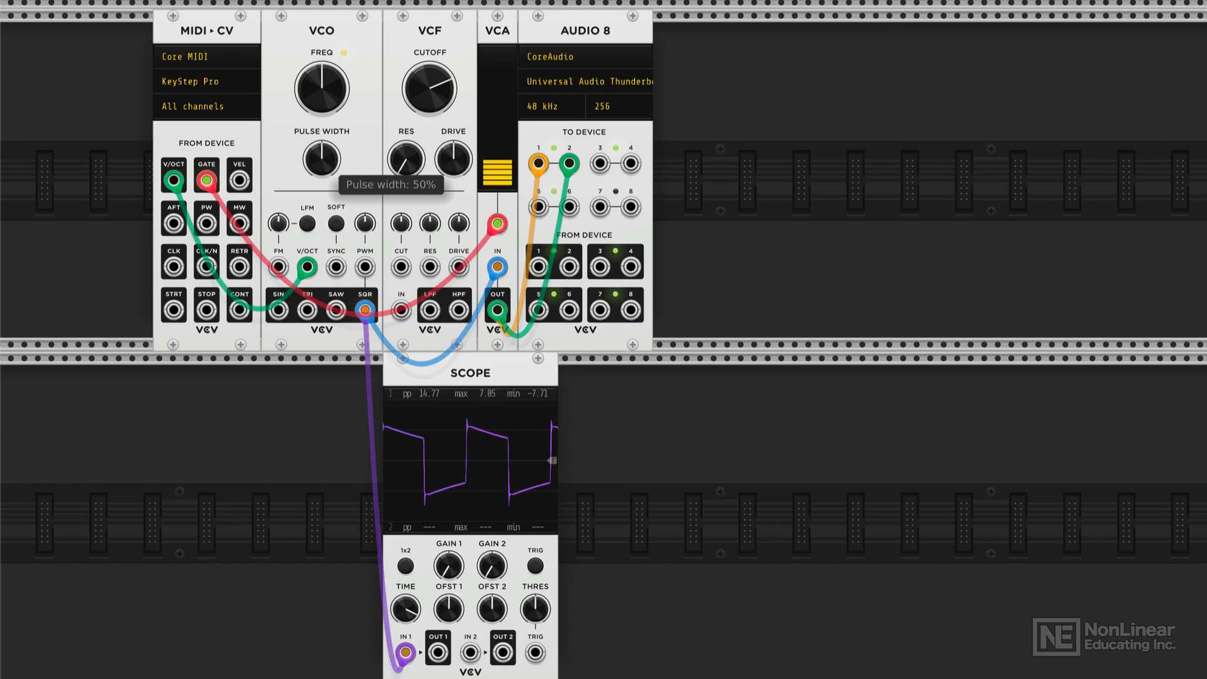
Step: Check the square wave at 50% pulse width, nudge it to about 42%, then return to 50%
drag(320, 160, 316, 170)
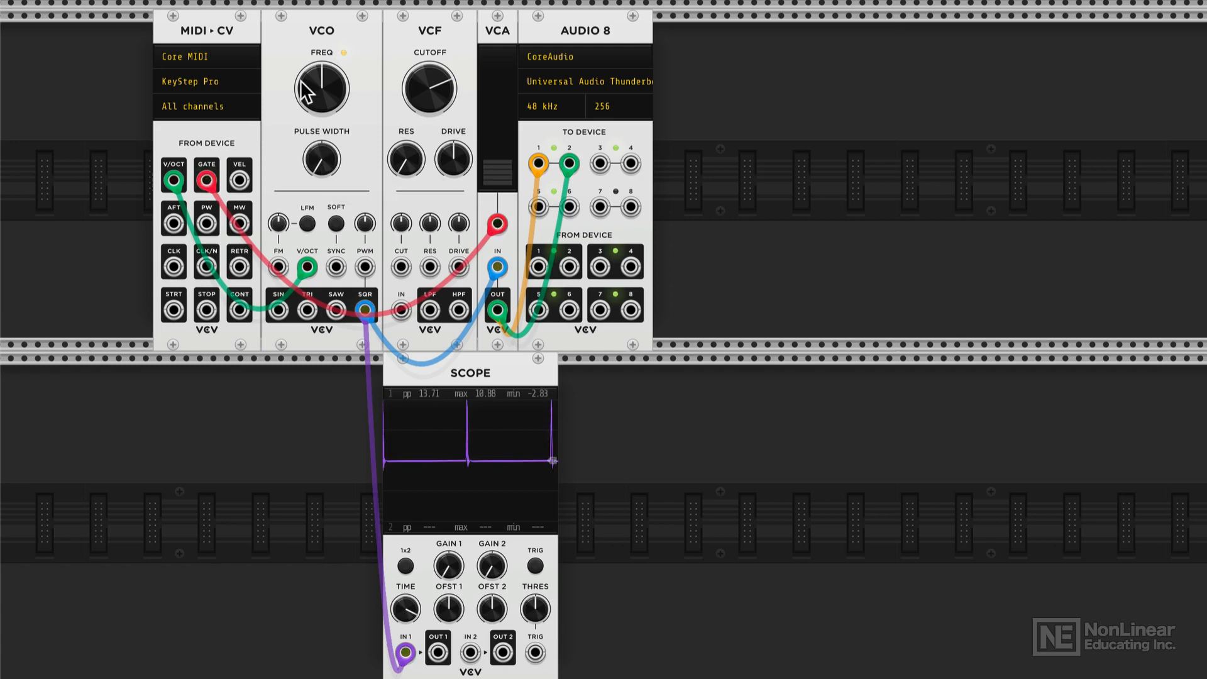
drag(308, 77, 322, 73)
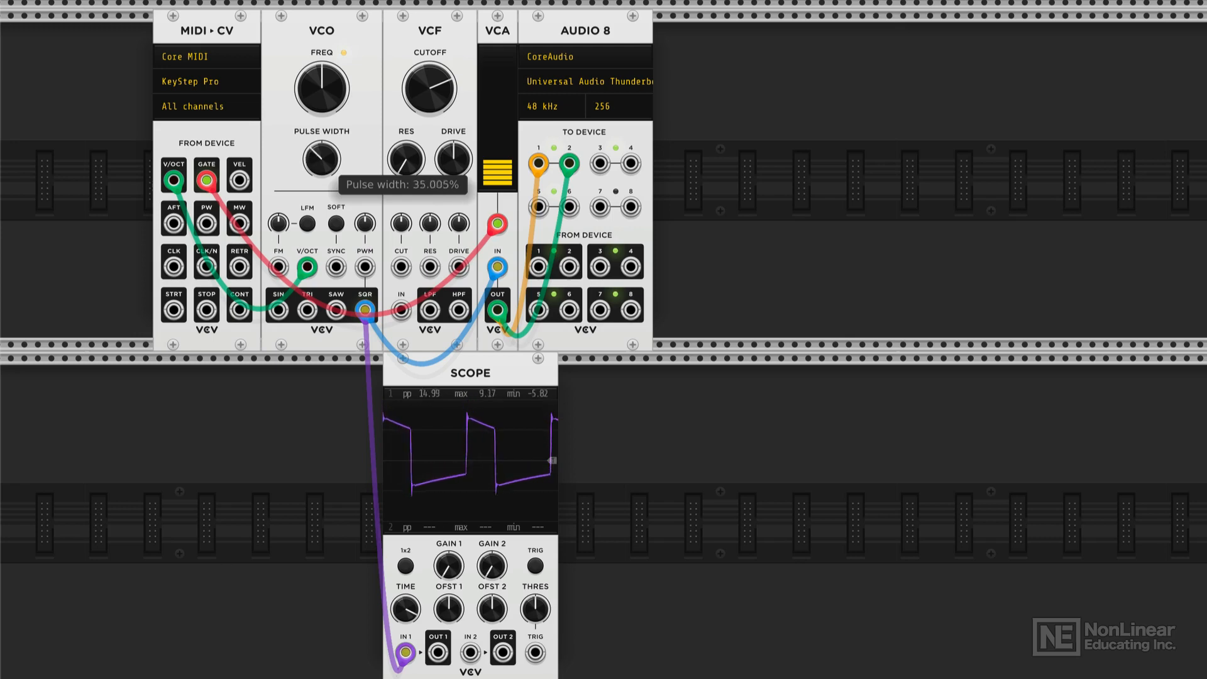
drag(315, 161, 327, 151)
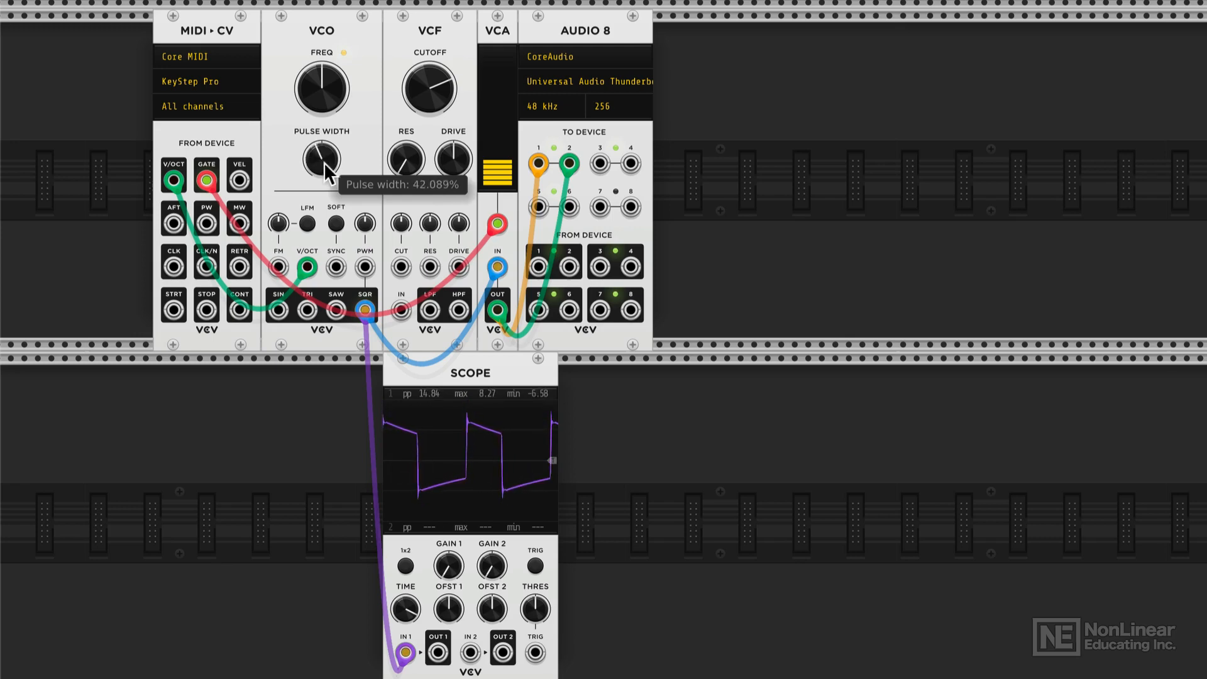
mouse_move(422, 468)
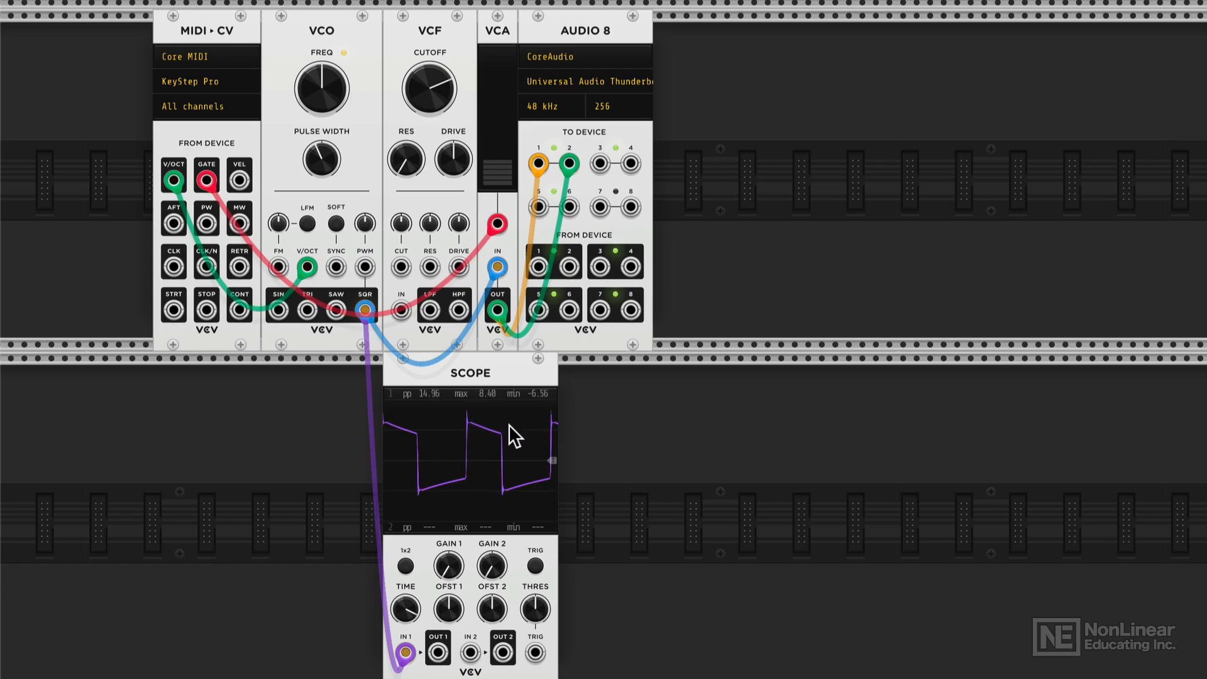
mouse_move(525, 496)
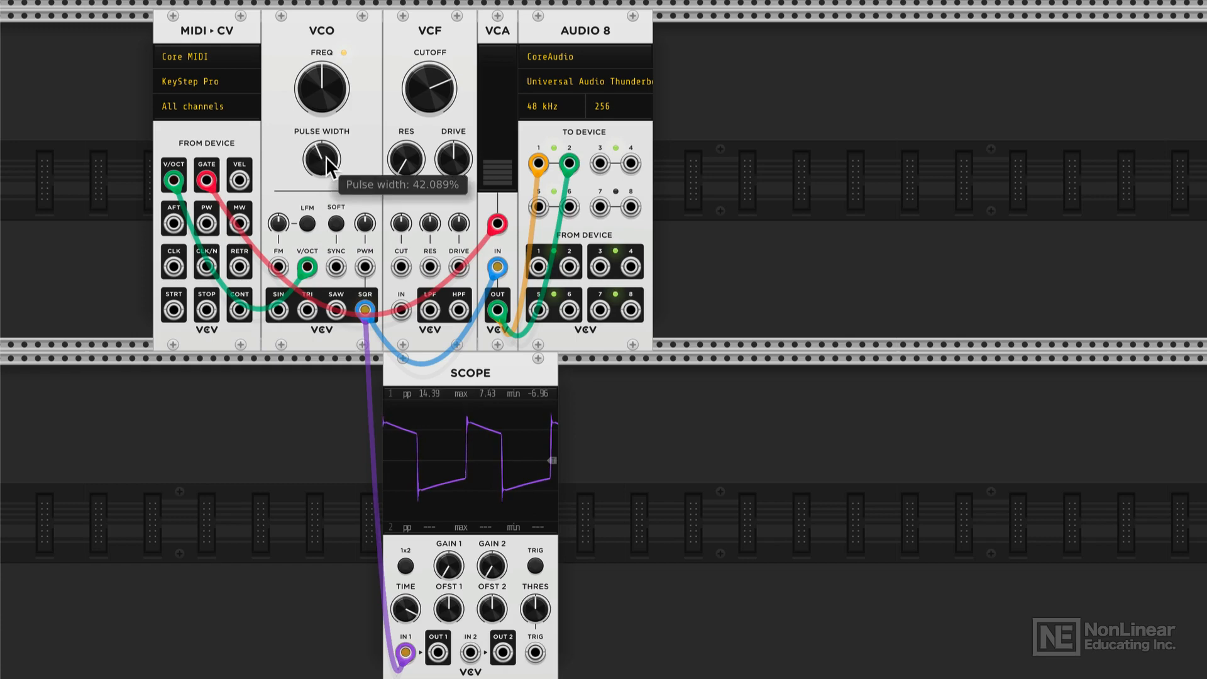
mouse_move(438, 312)
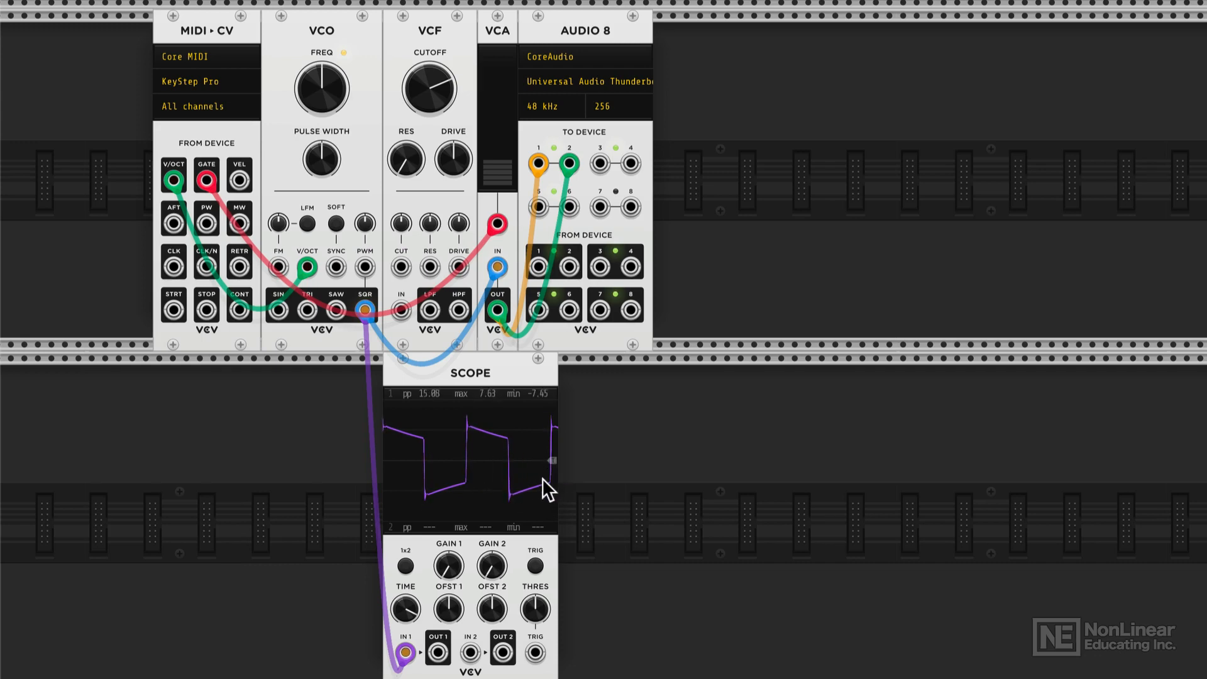
mouse_move(511, 453)
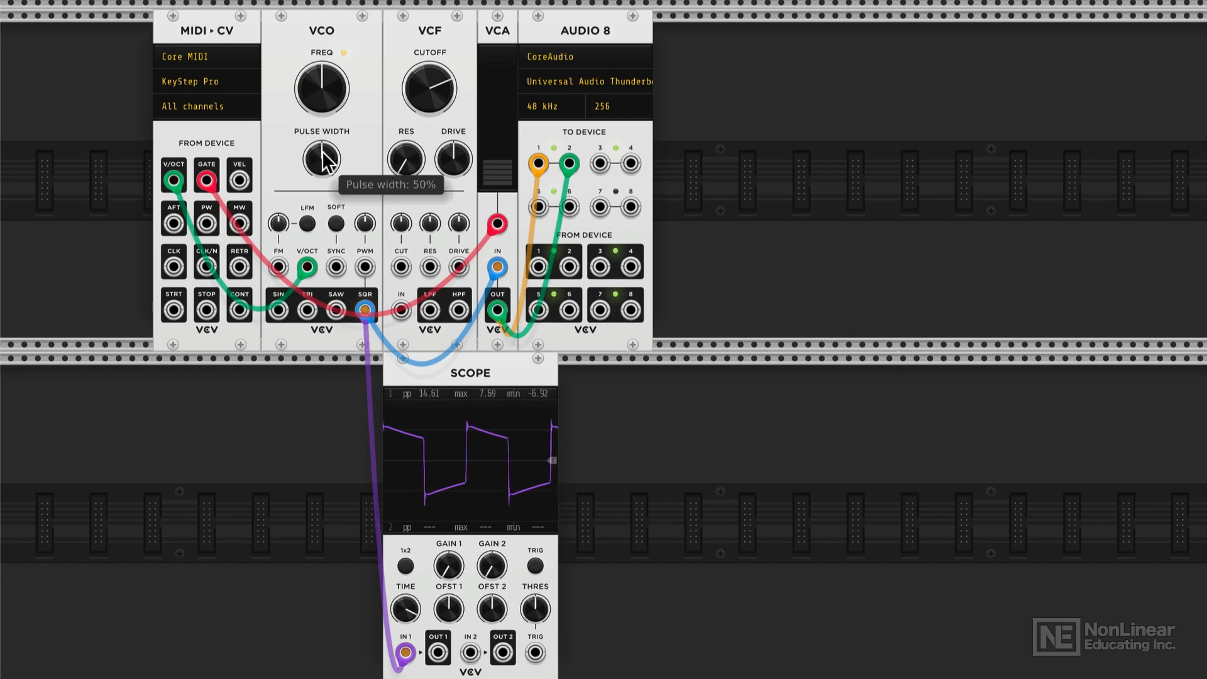
drag(321, 159, 317, 162)
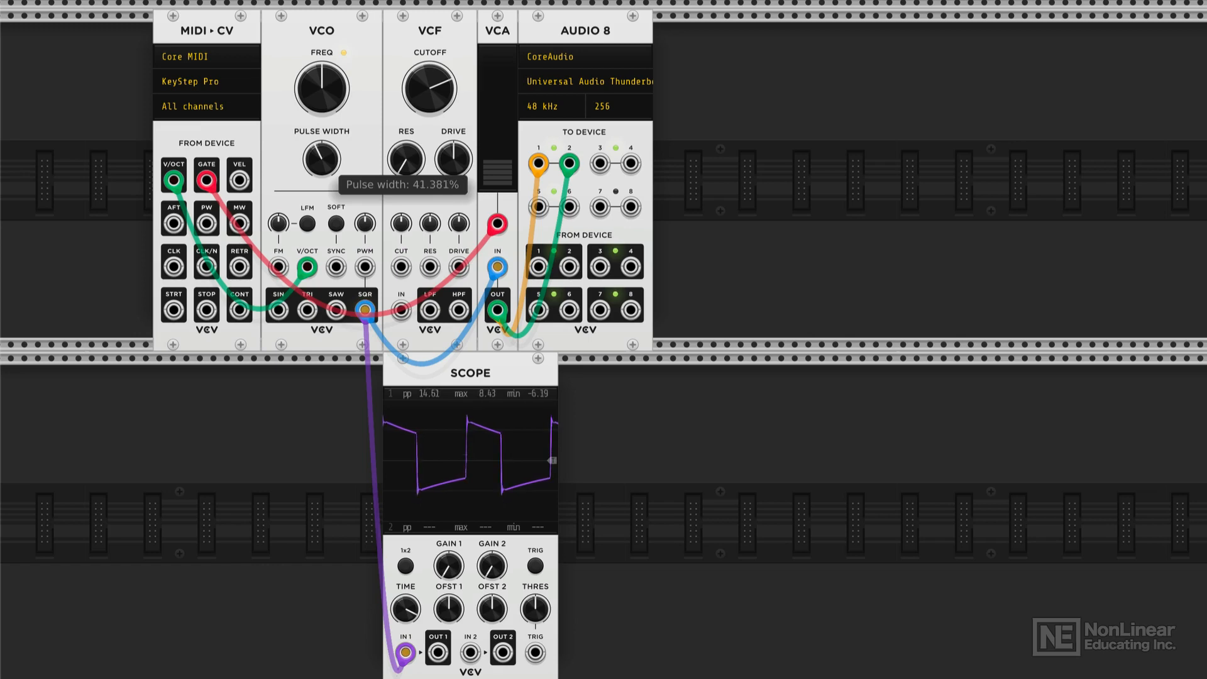
Step: Narrow the pulse width step by step from 41% down to about 15%
drag(314, 159, 311, 162)
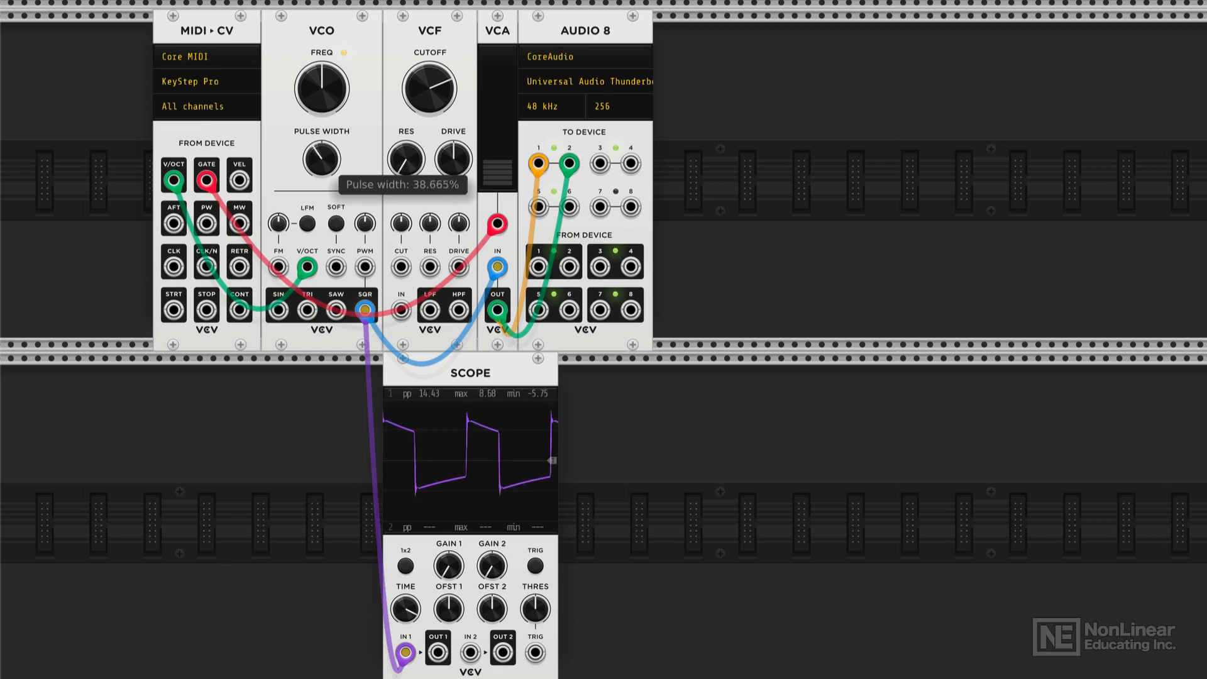
drag(319, 159, 319, 165)
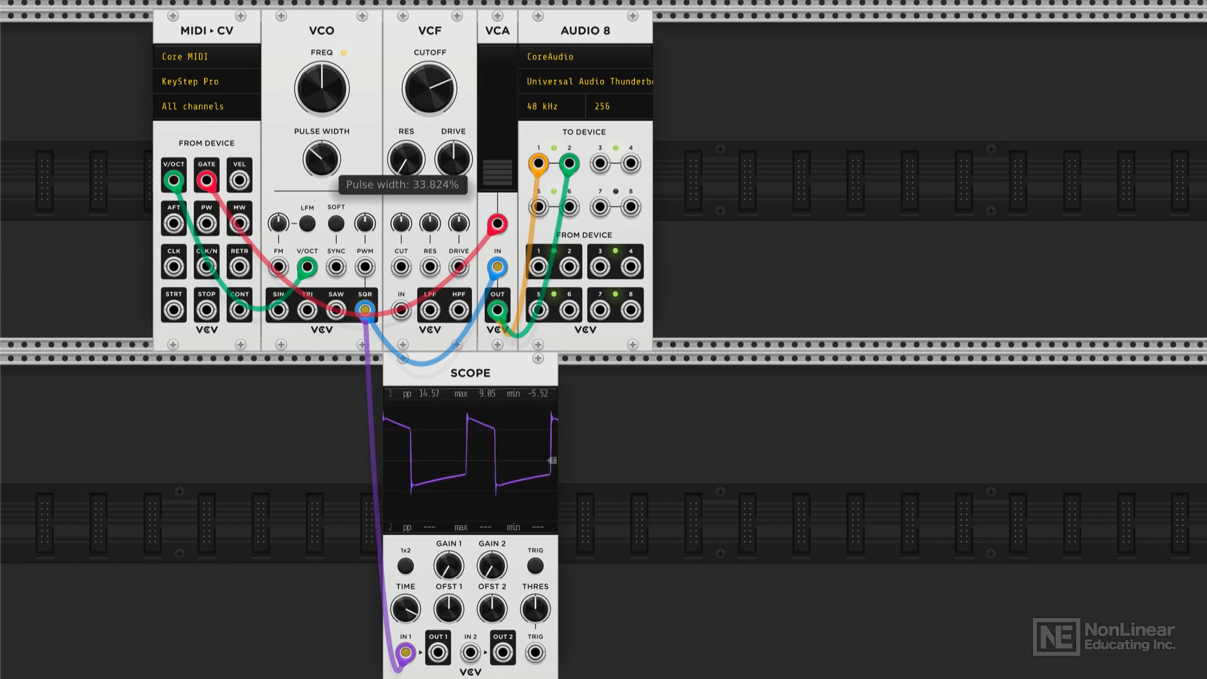
drag(321, 159, 321, 173)
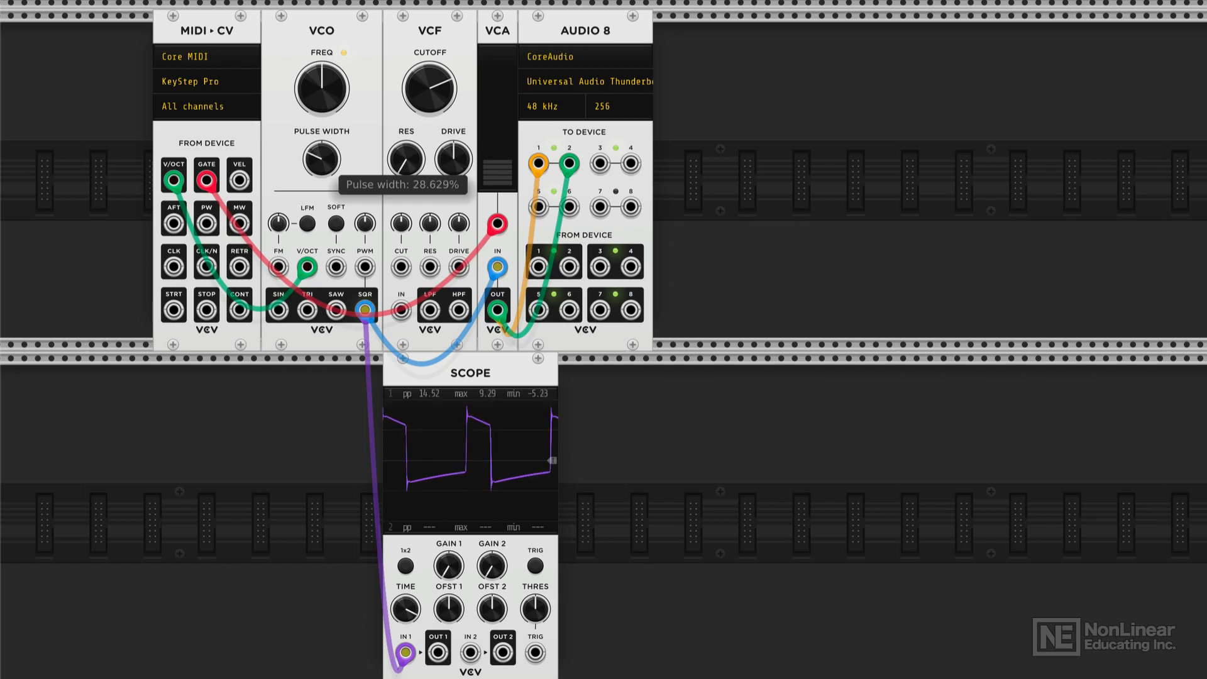
drag(311, 159, 308, 165)
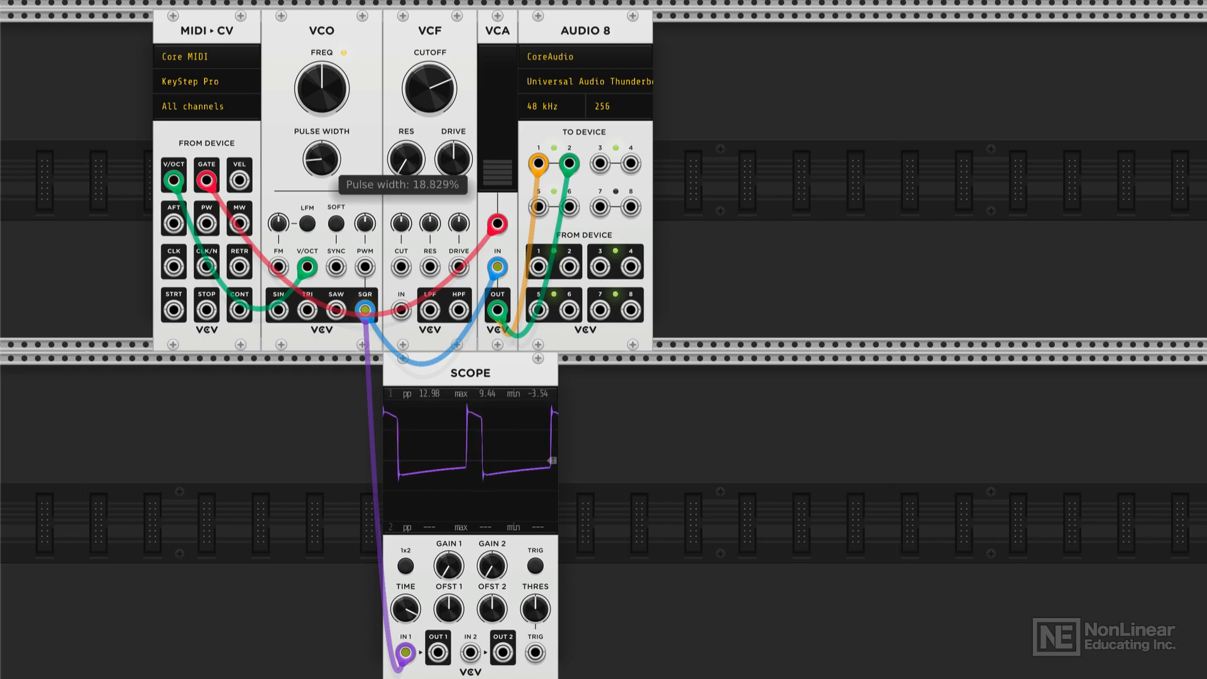
drag(308, 159, 315, 151)
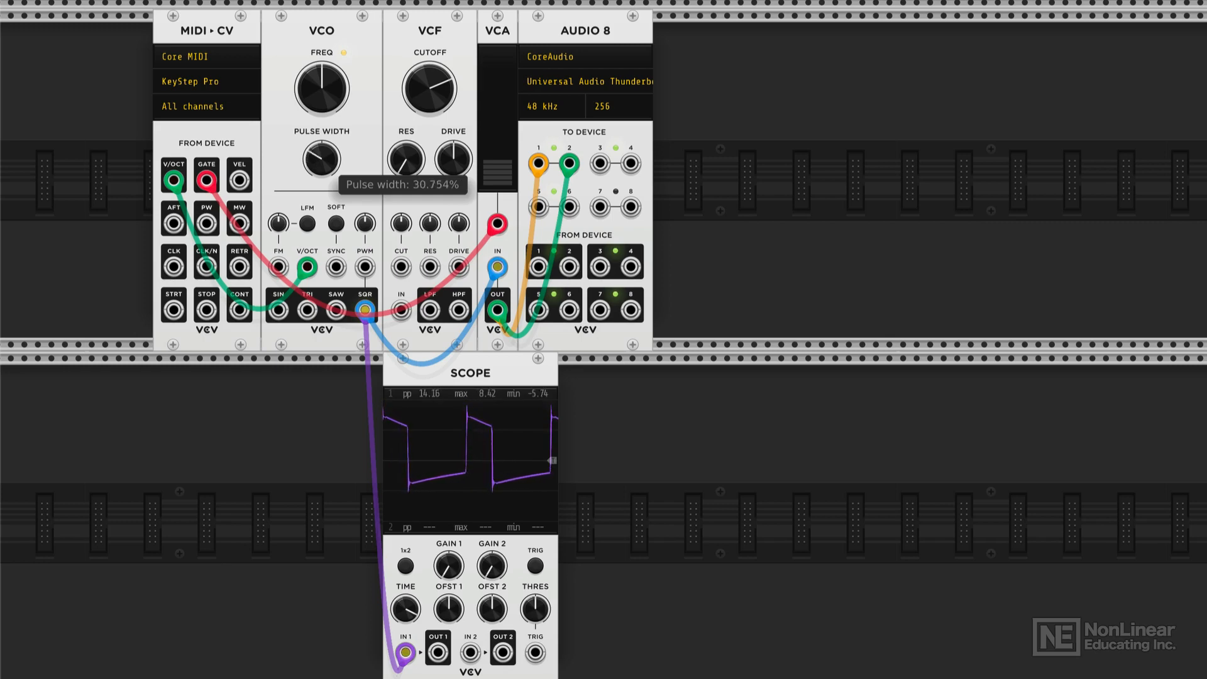
drag(321, 159, 321, 177)
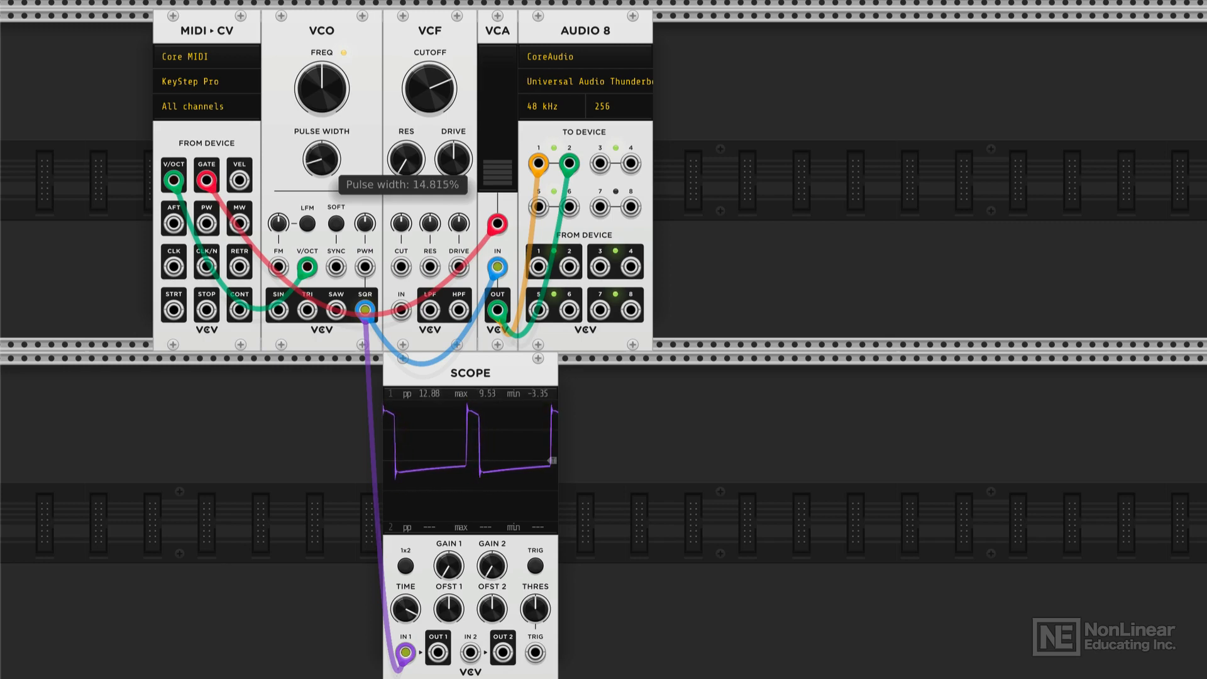
drag(311, 159, 323, 147)
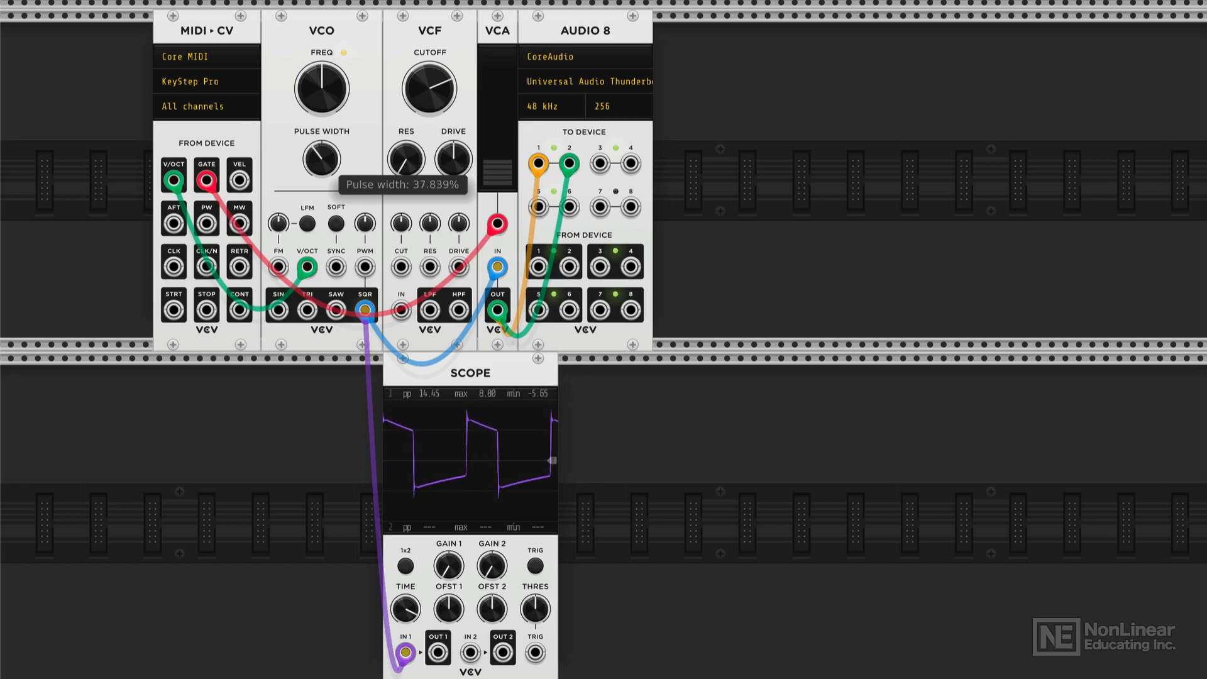
Step: Widen the pulse width from 38% up to 75%, then drop it to about 10%
drag(319, 157, 327, 147)
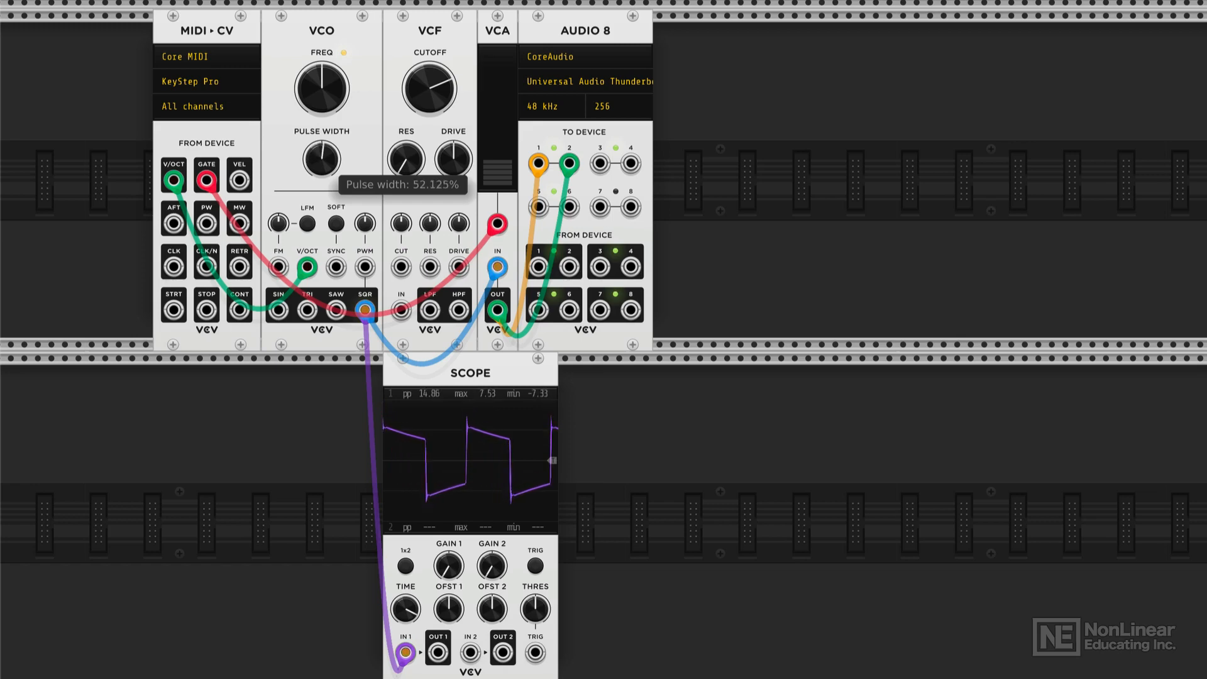
drag(319, 159, 327, 147)
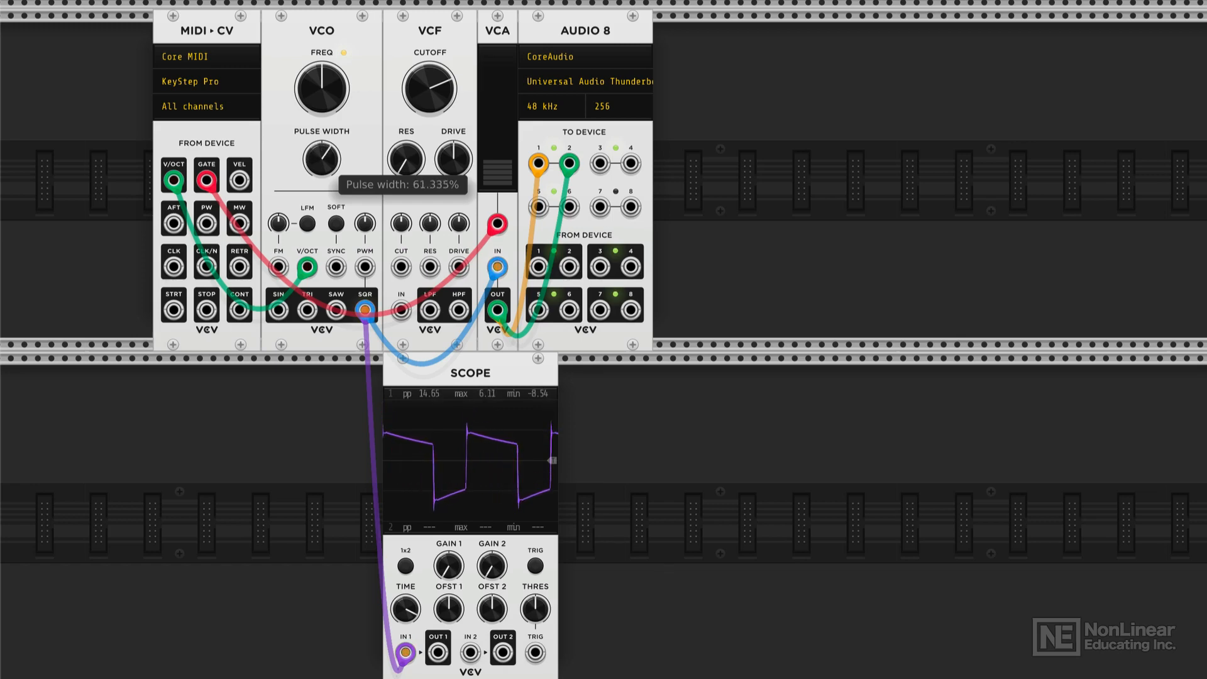
drag(318, 158, 323, 150)
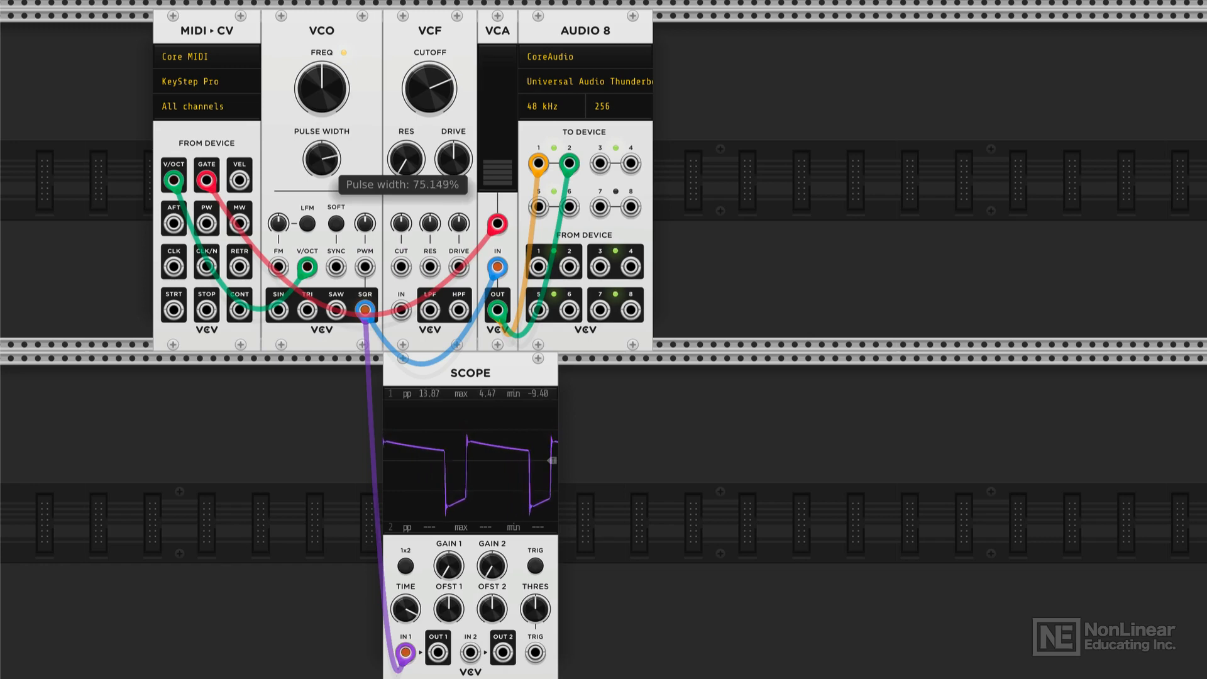
drag(318, 159, 323, 146)
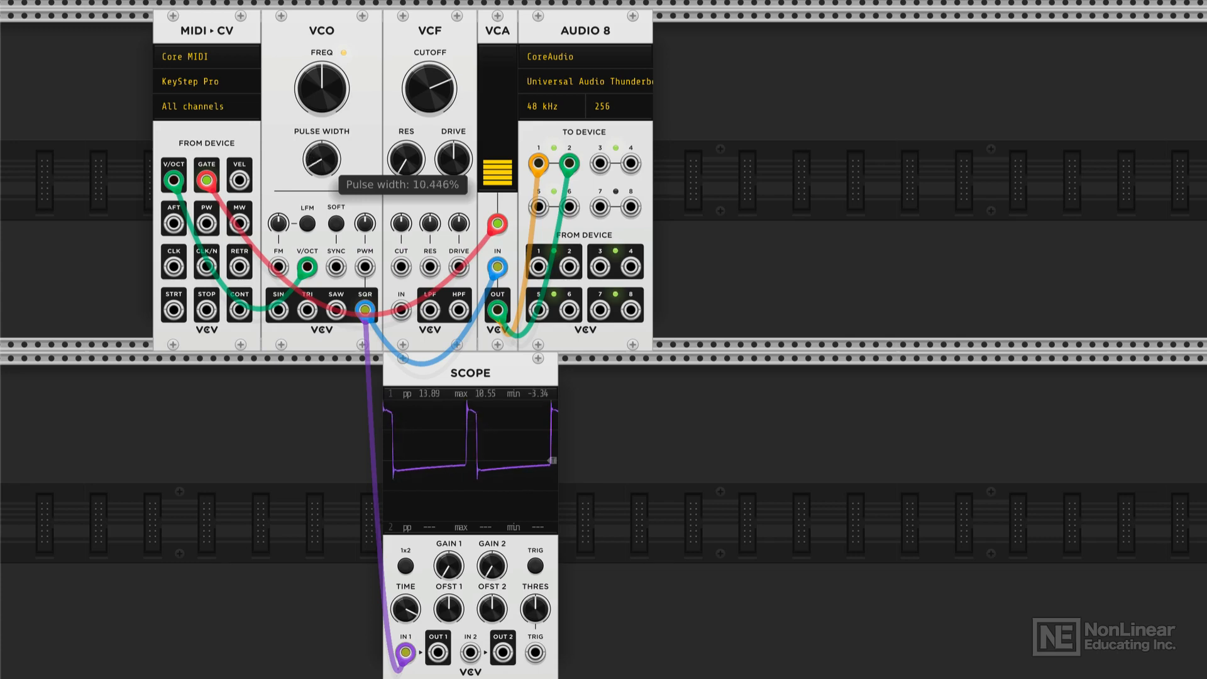
drag(319, 162, 339, 139)
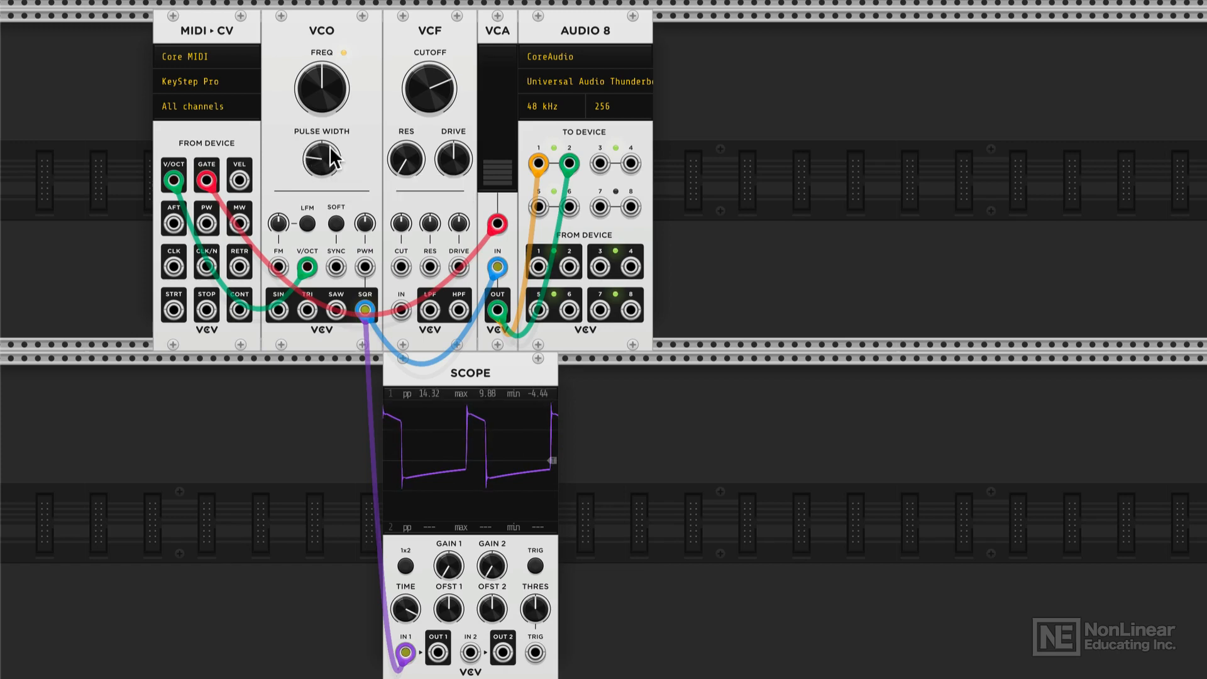
Step: Narrow the square wave's pulse width down to about 14%
drag(321, 159, 327, 154)
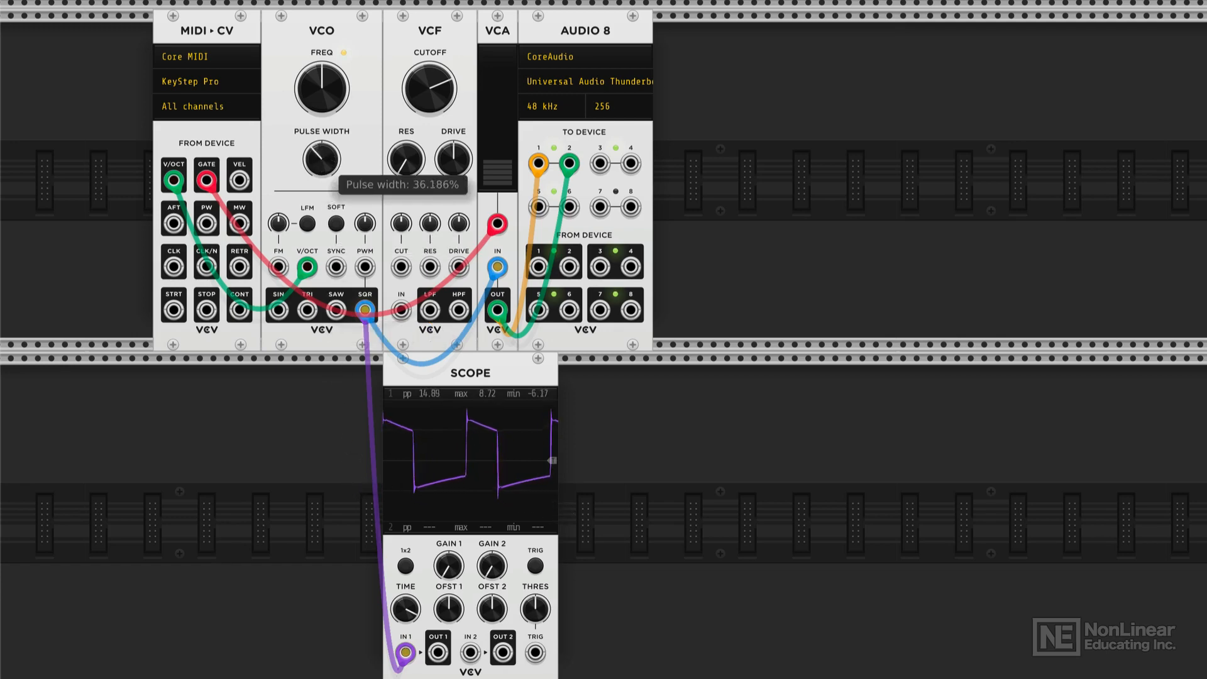
drag(320, 159, 328, 169)
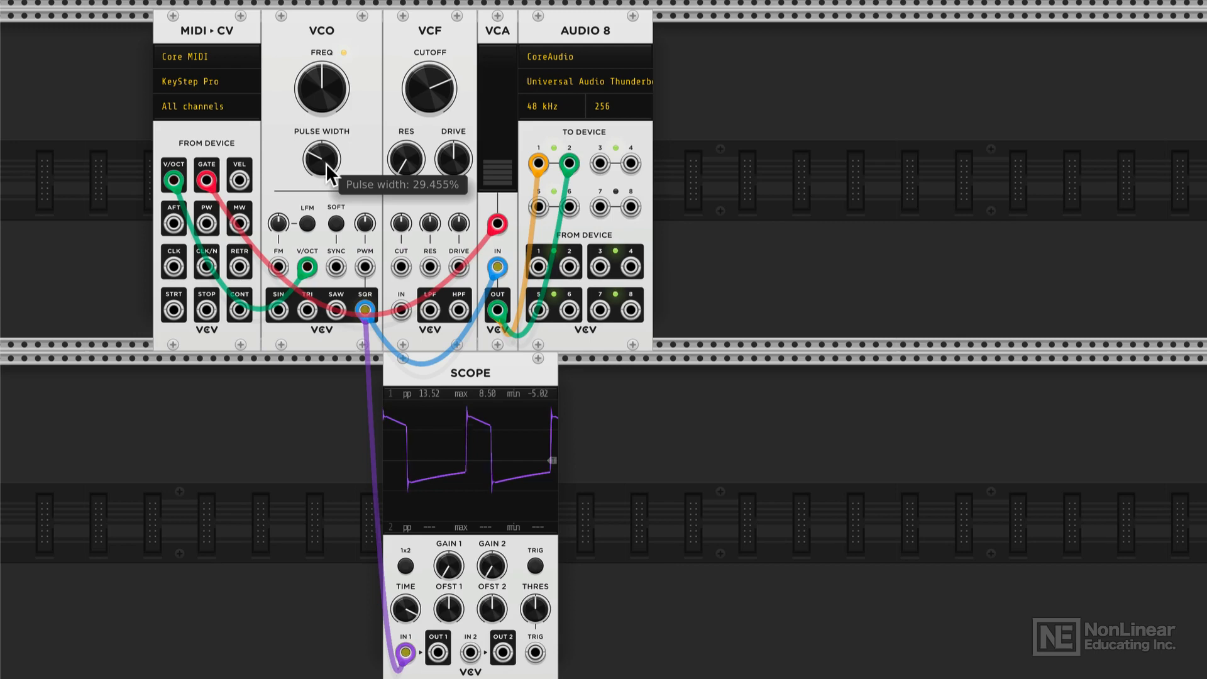
drag(311, 159, 311, 185)
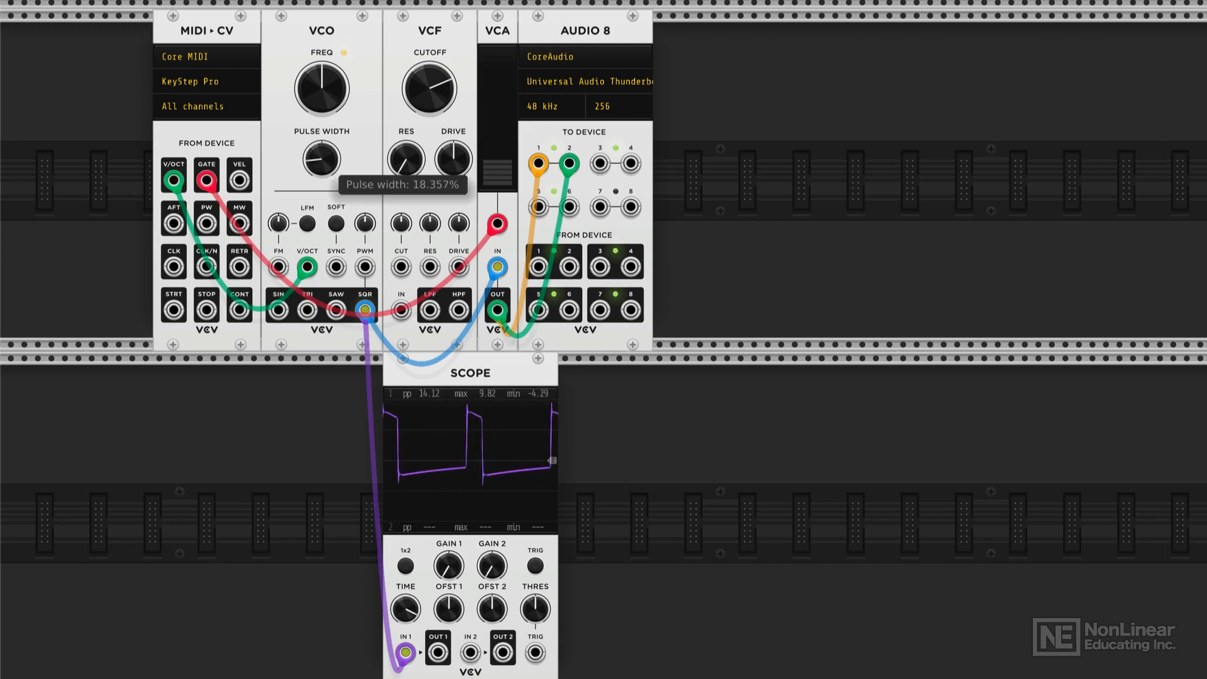
drag(316, 159, 323, 164)
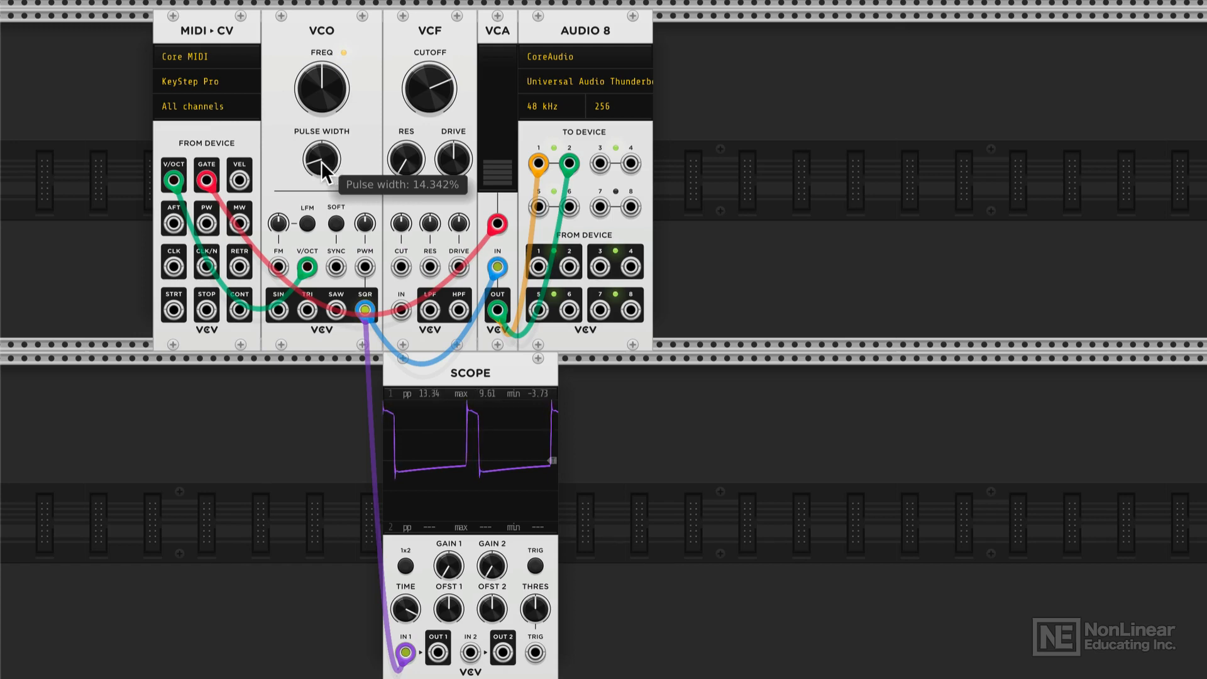
mouse_move(469, 416)
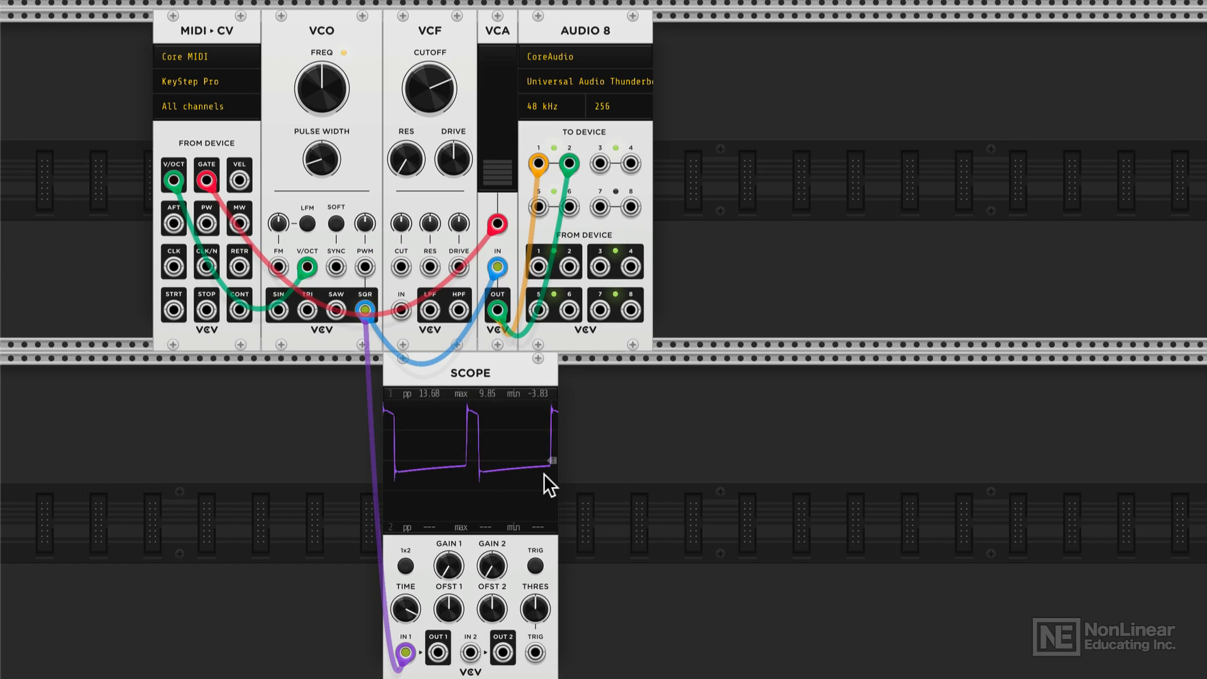
Step: Widen the pulse to about 85%, sweep it down and up again, settling near 80%
drag(319, 159, 316, 165)
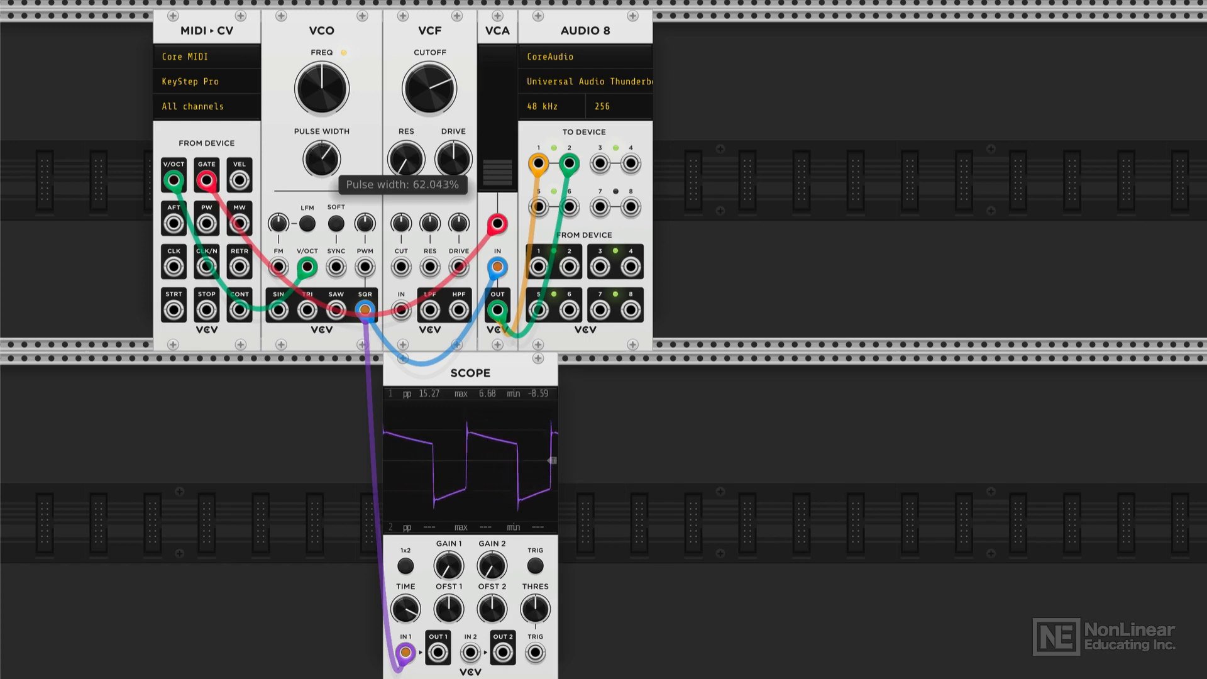
drag(318, 159, 323, 150)
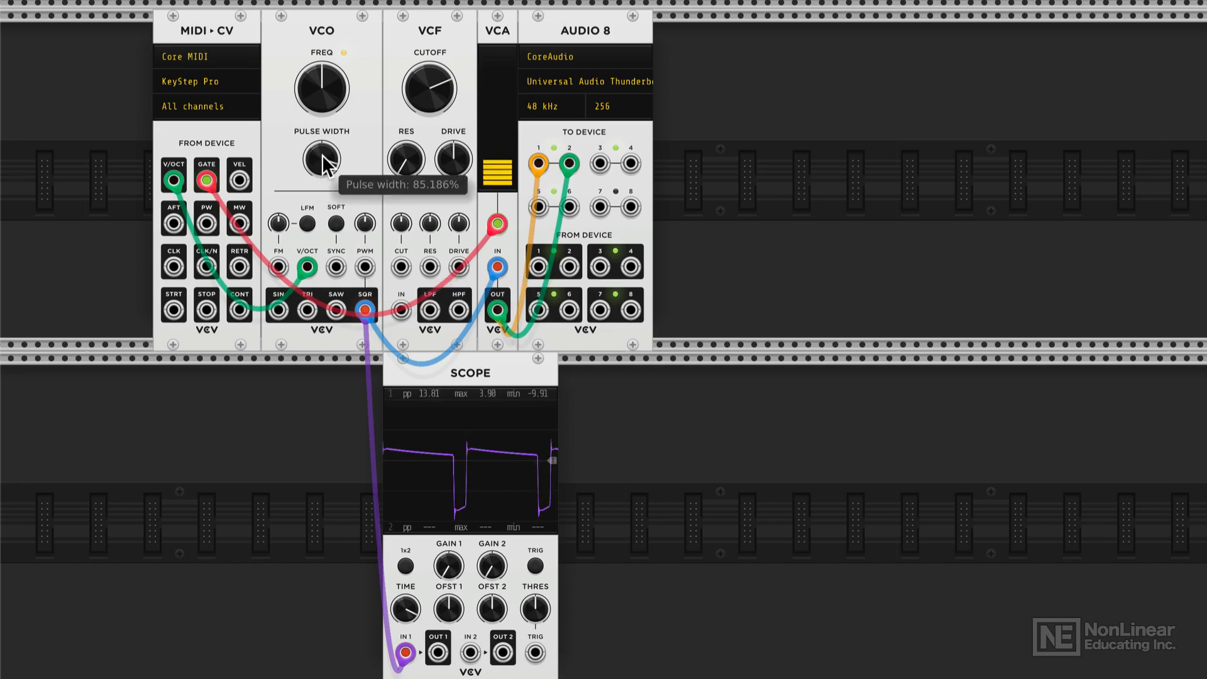
drag(322, 162, 321, 178)
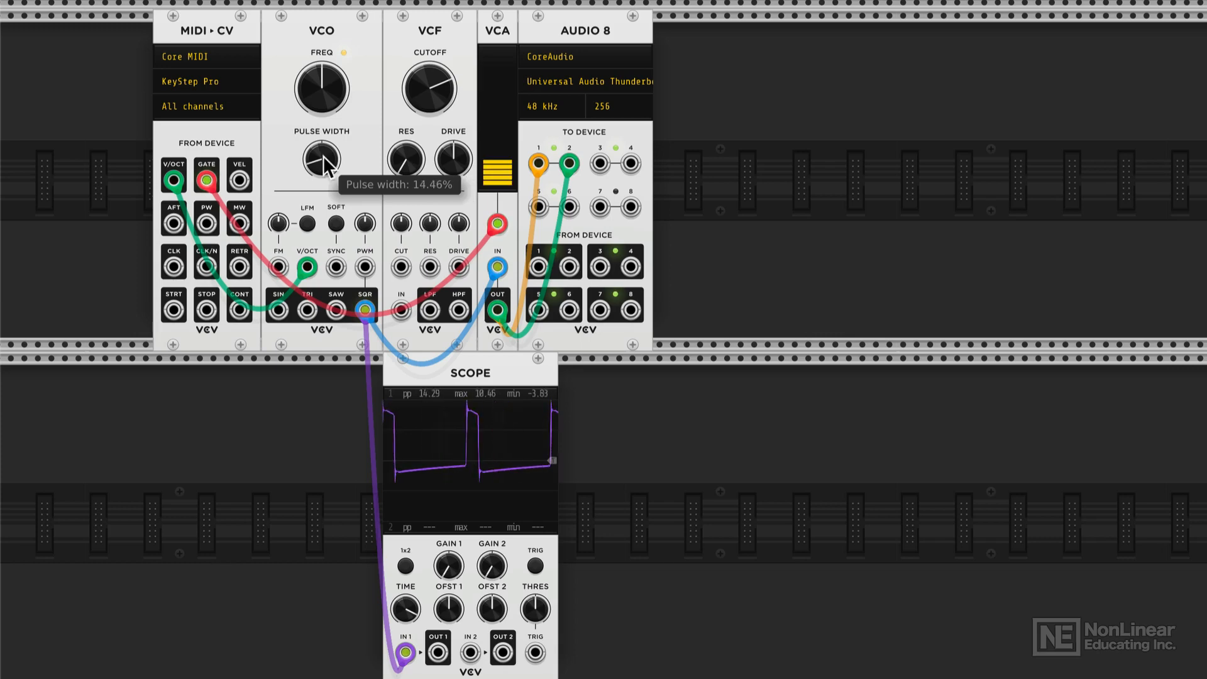
drag(322, 159, 331, 146)
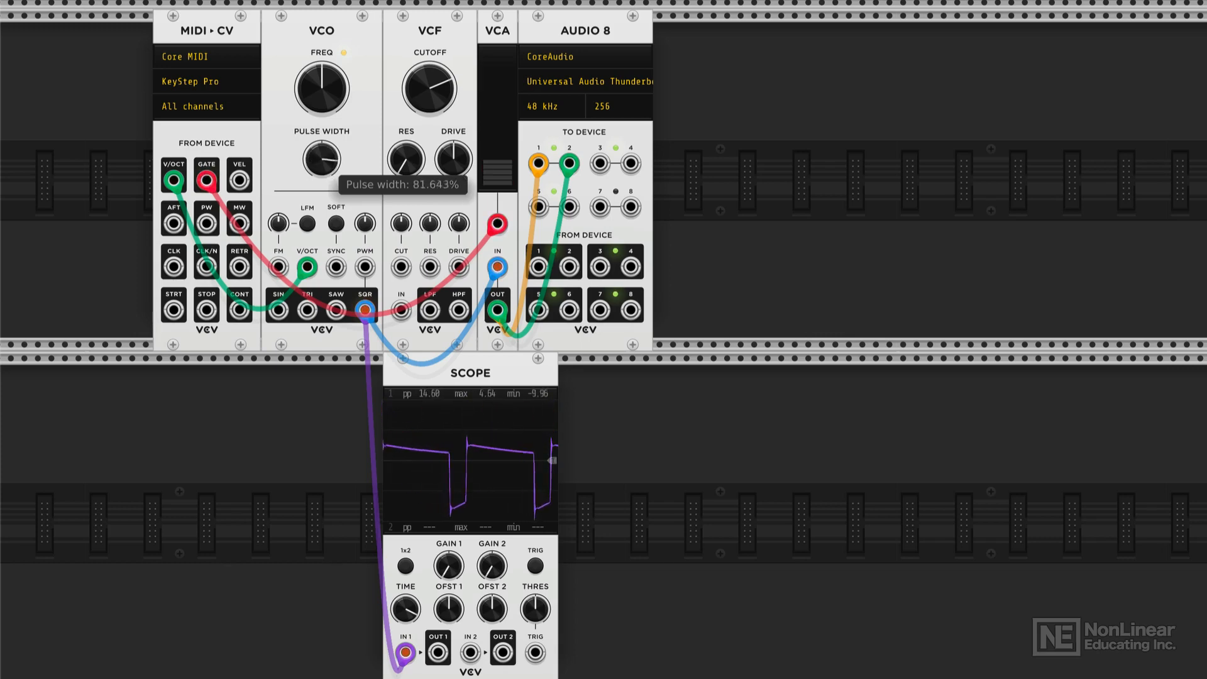
drag(318, 159, 322, 154)
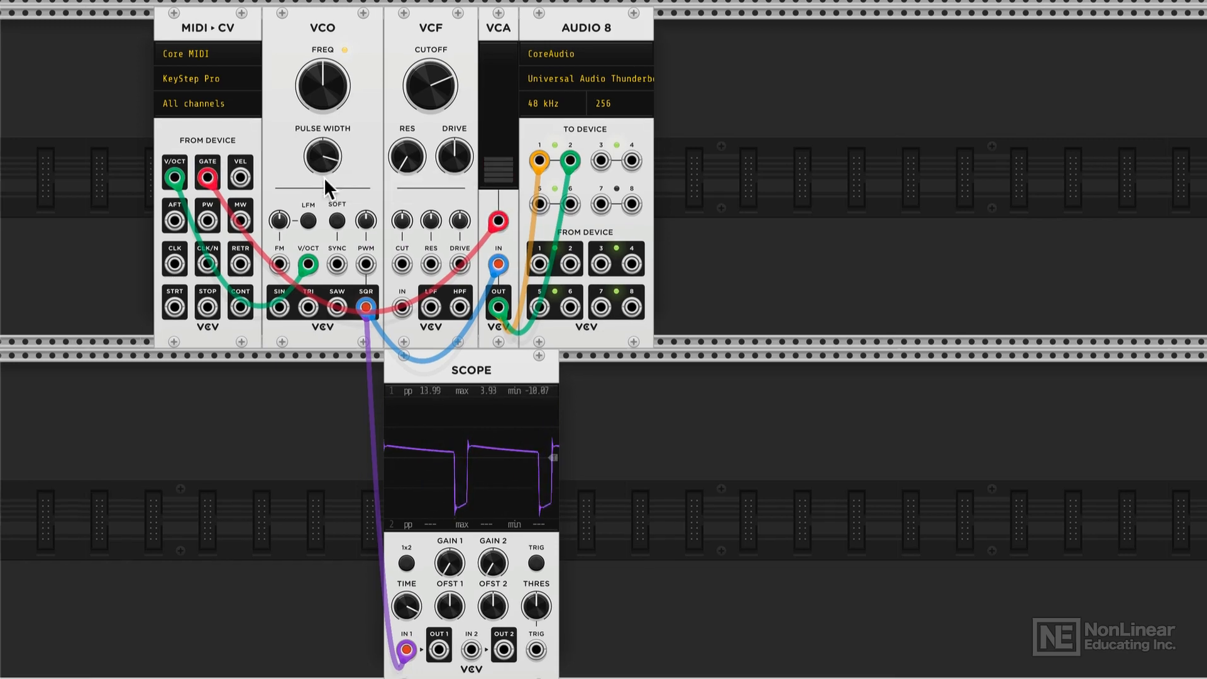
Step: Set pulse width to exactly 50%, narrow it to about 14%, then return near 50%
drag(321, 156, 331, 150)
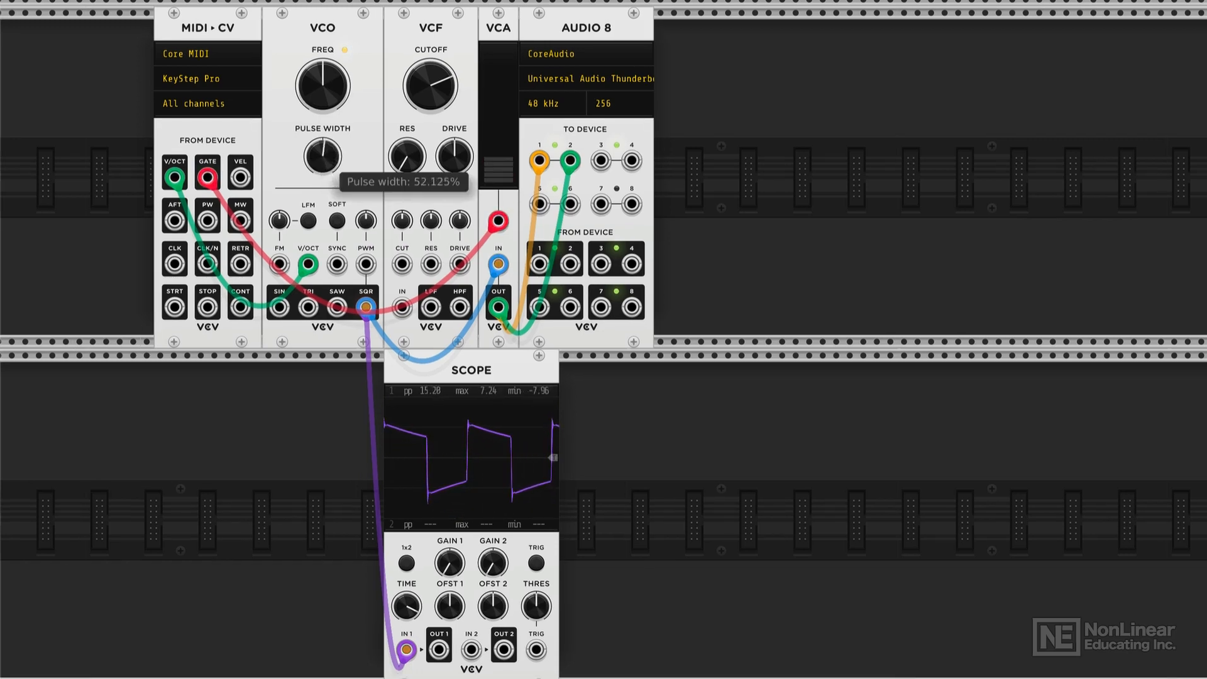
drag(323, 155, 323, 162)
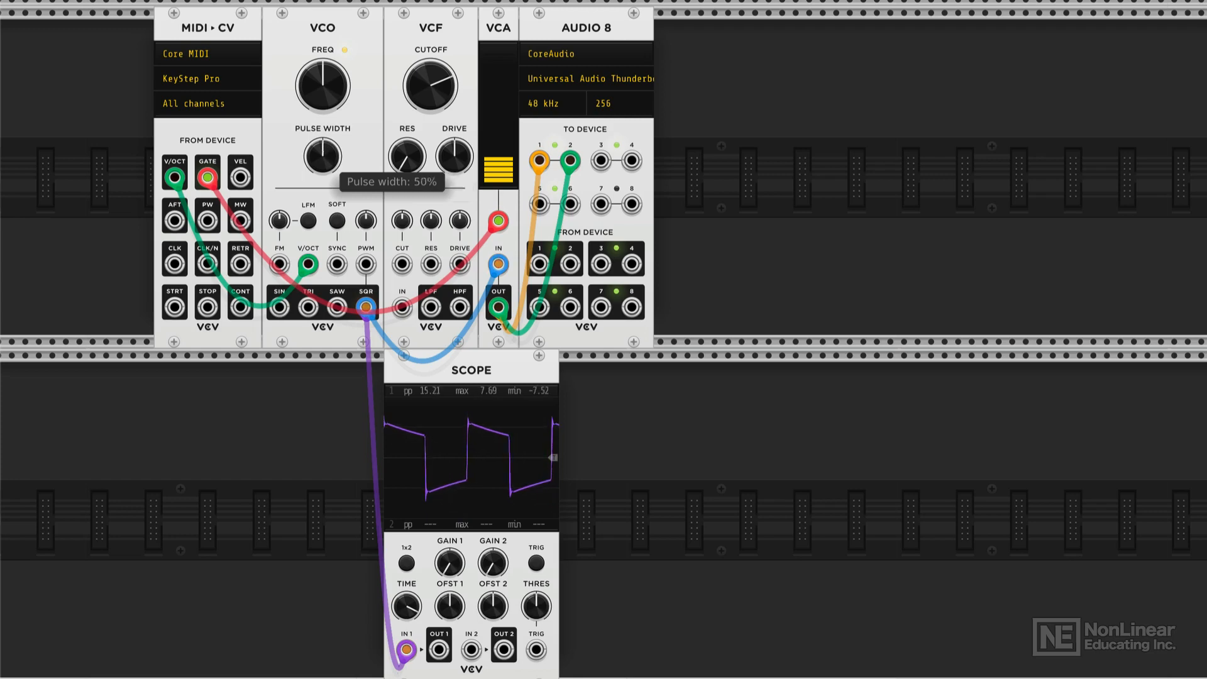
drag(323, 155, 323, 184)
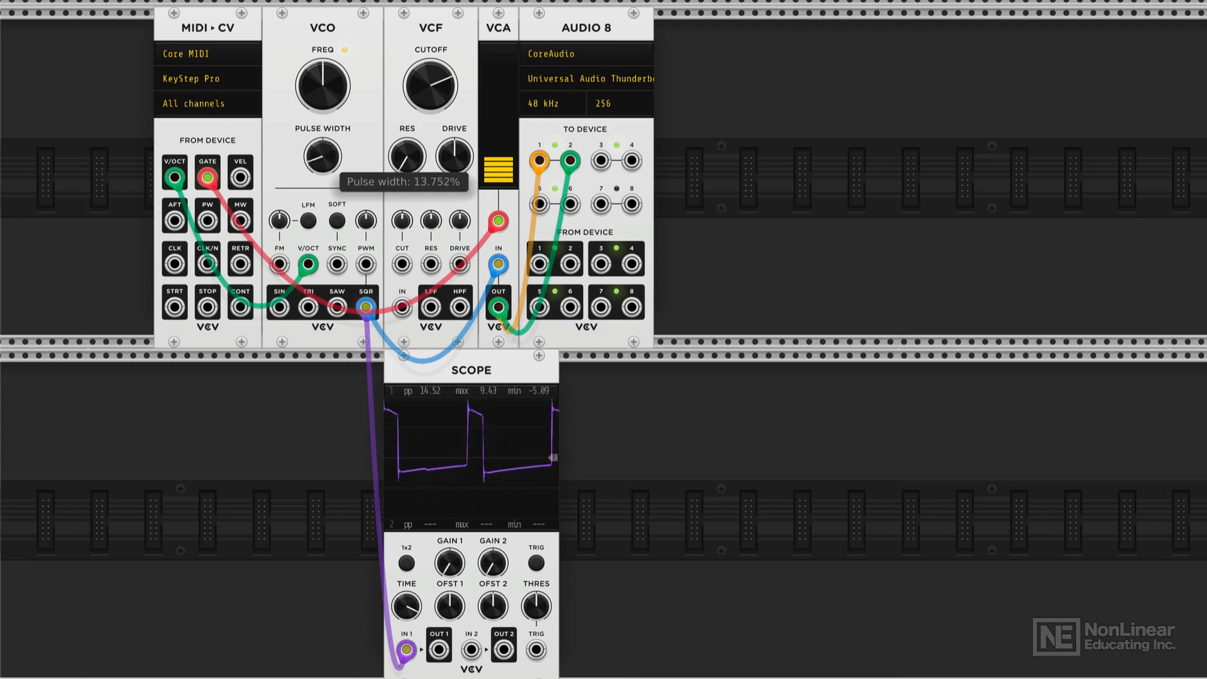
drag(321, 157, 331, 143)
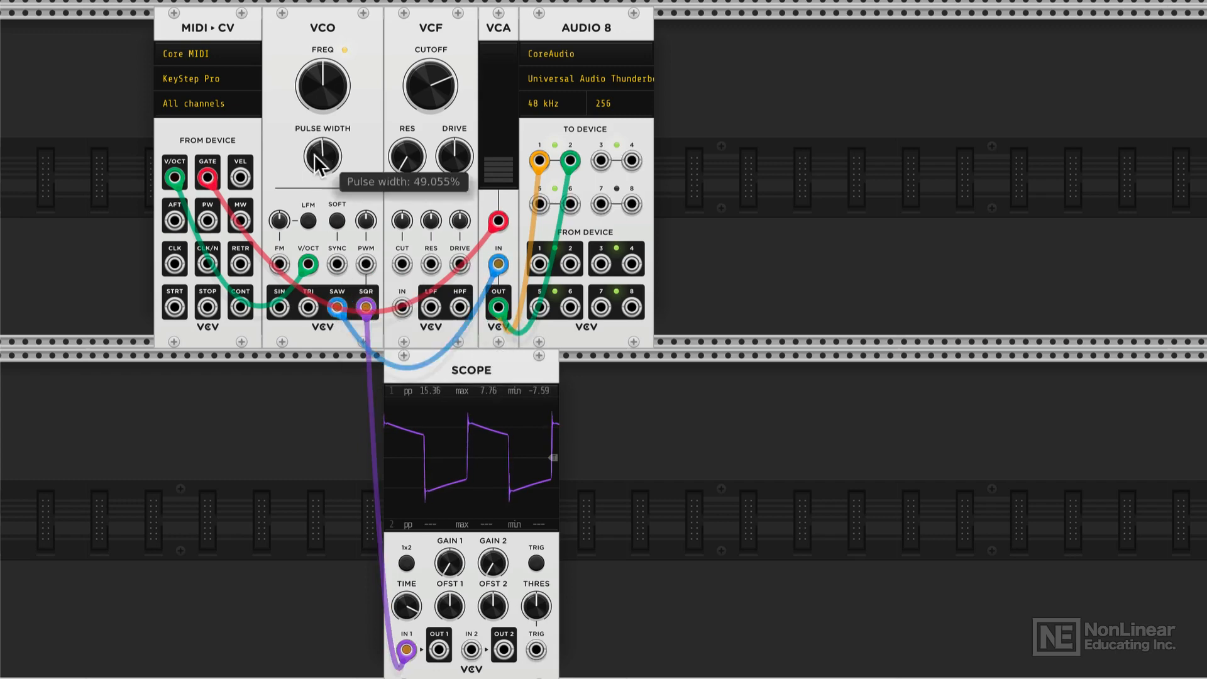
Step: Vary PULSE WIDTH to confirm the sine wave on the scope stays unchanged
drag(321, 155, 312, 169)
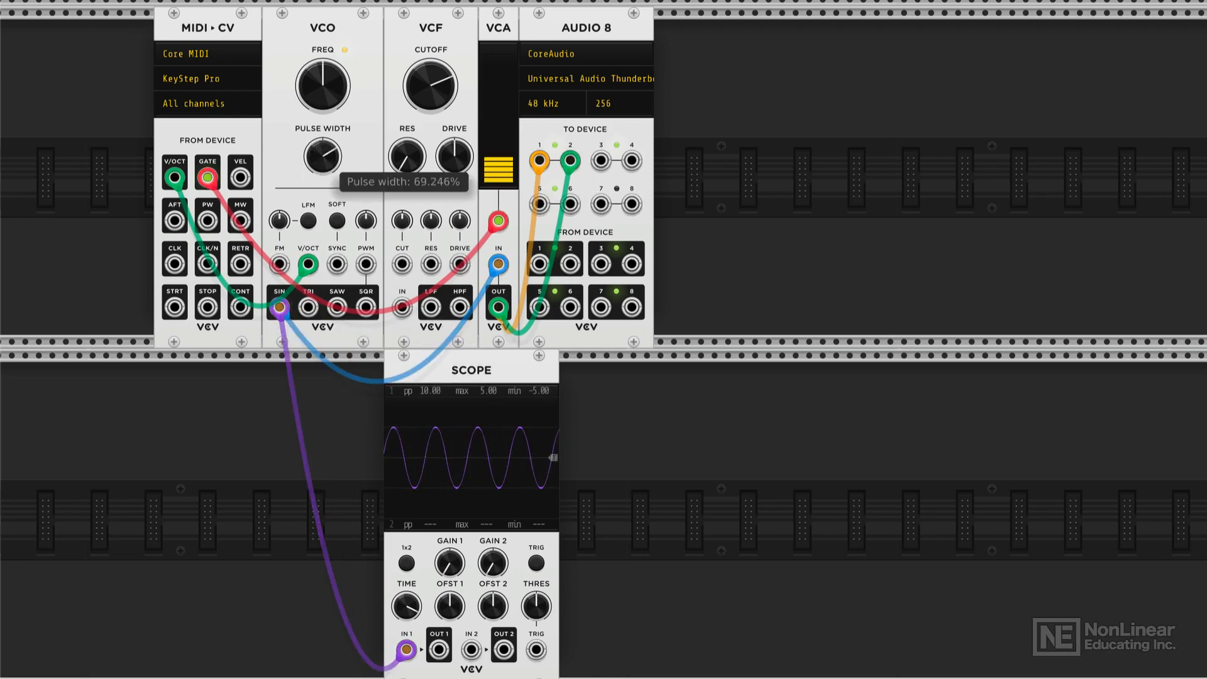
drag(323, 157, 322, 192)
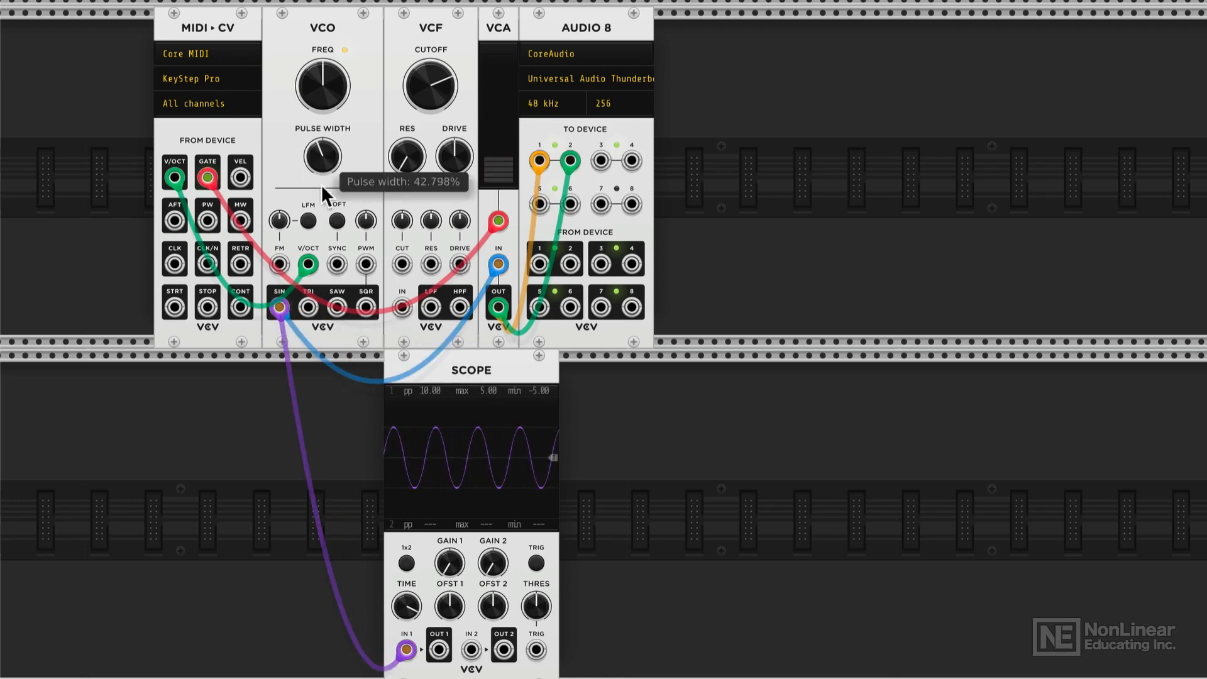
mouse_move(323, 407)
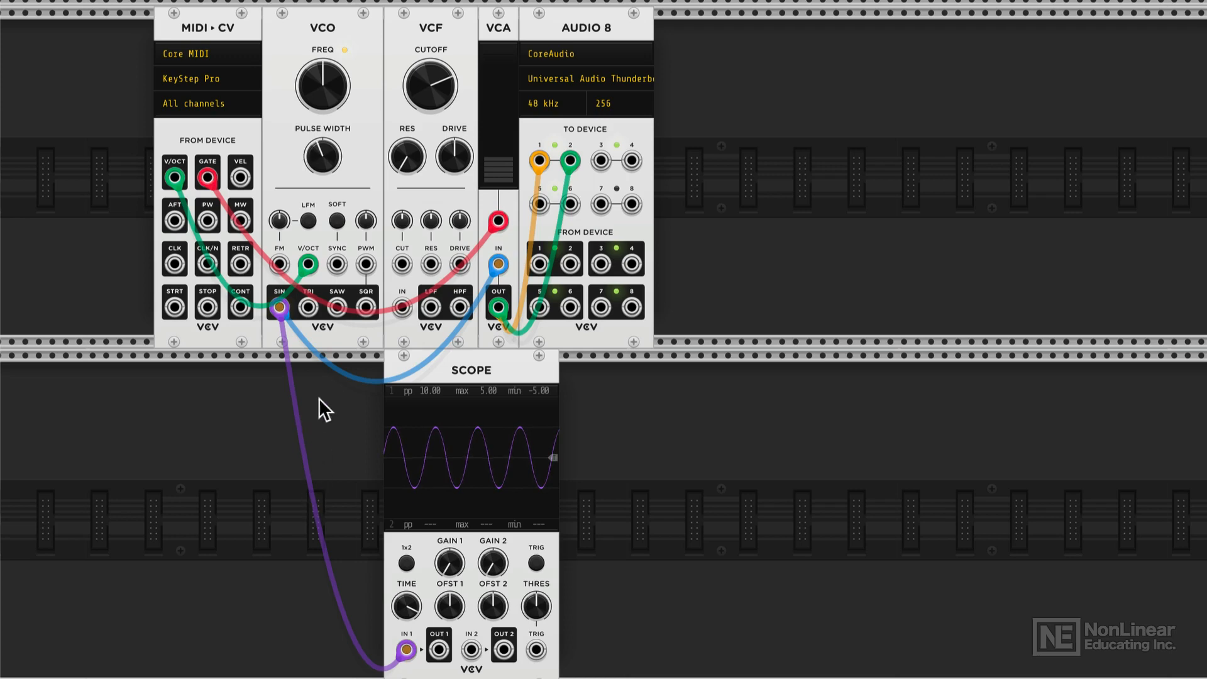
mouse_move(335, 388)
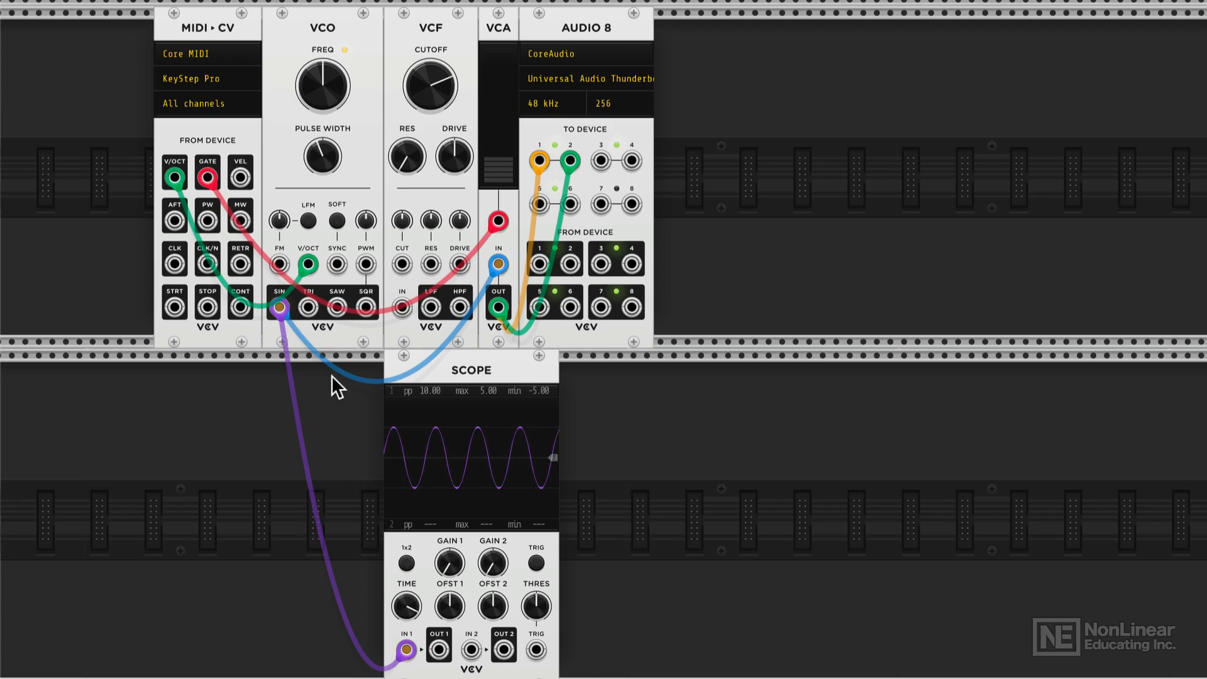
mouse_move(283, 220)
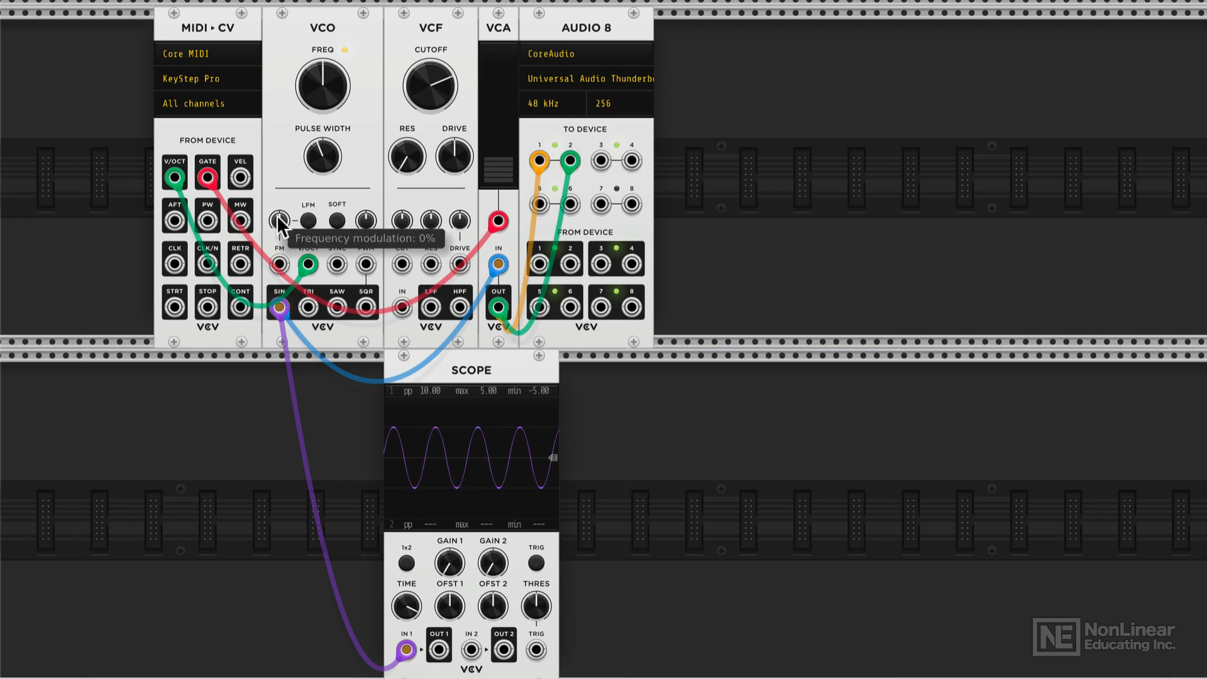
mouse_move(366, 236)
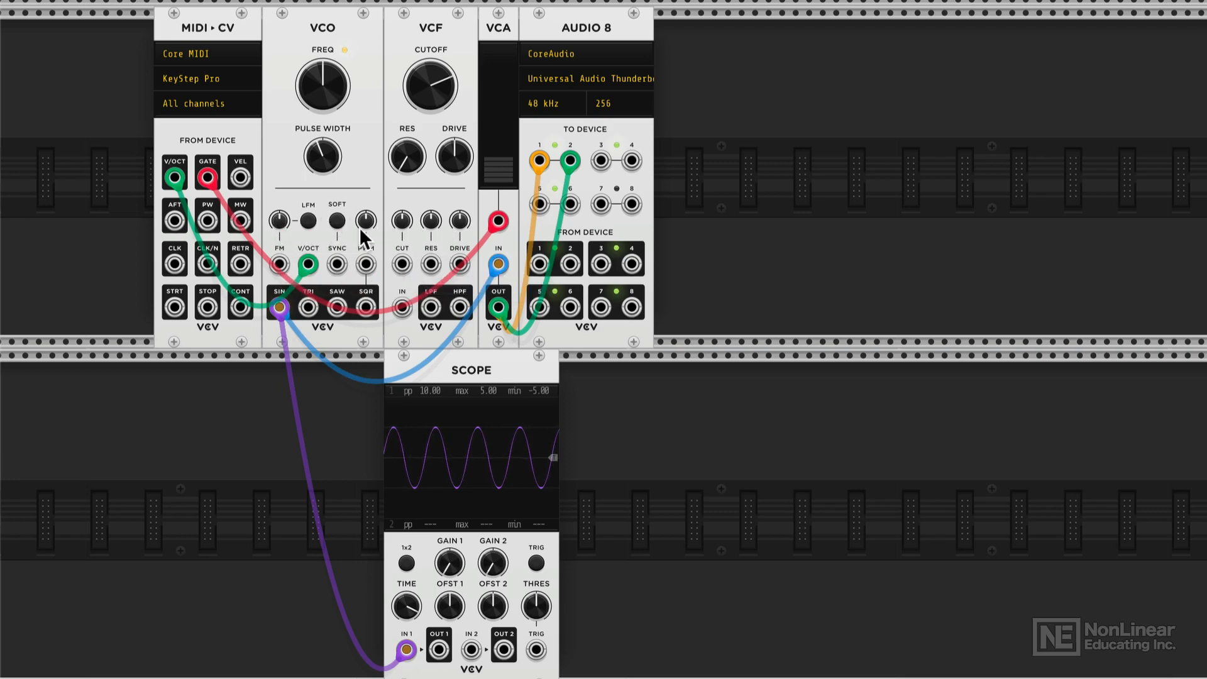
mouse_move(350, 215)
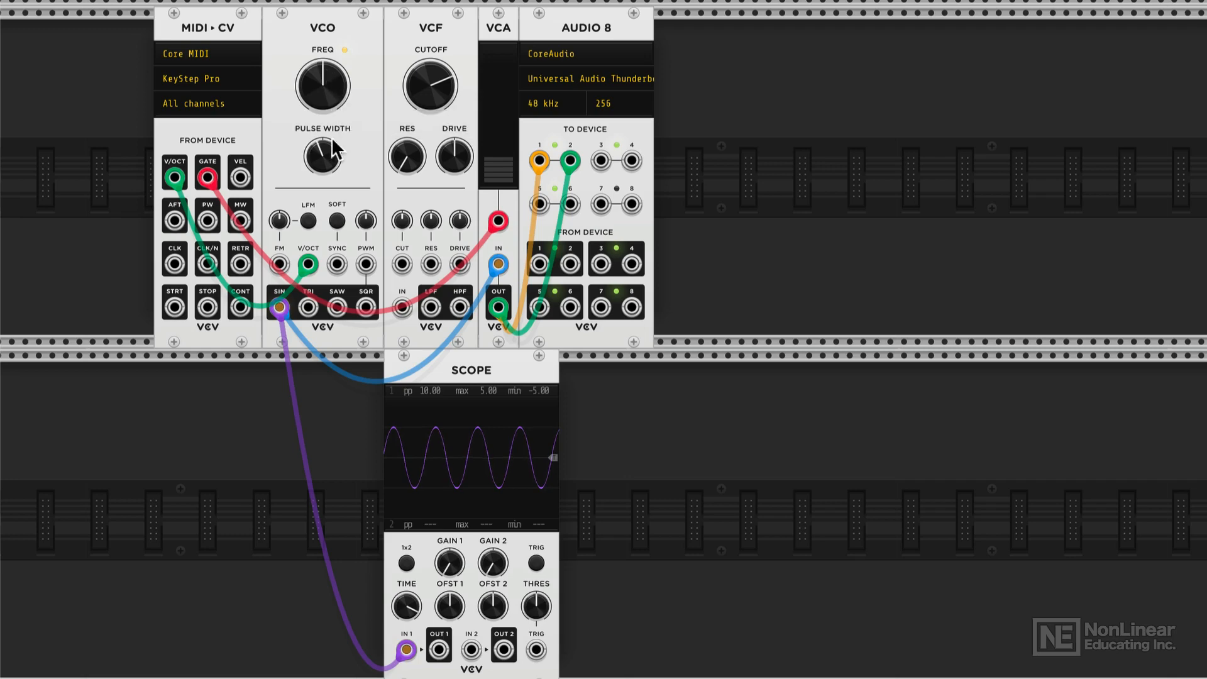
mouse_move(367, 307)
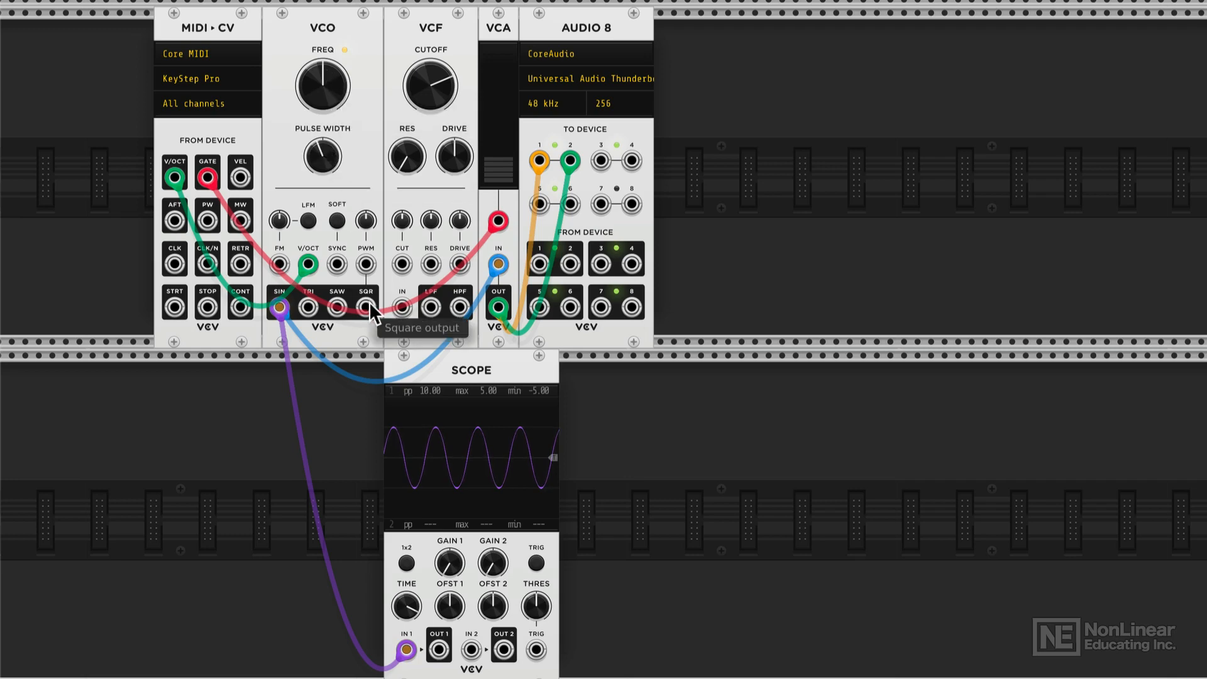
mouse_move(336, 306)
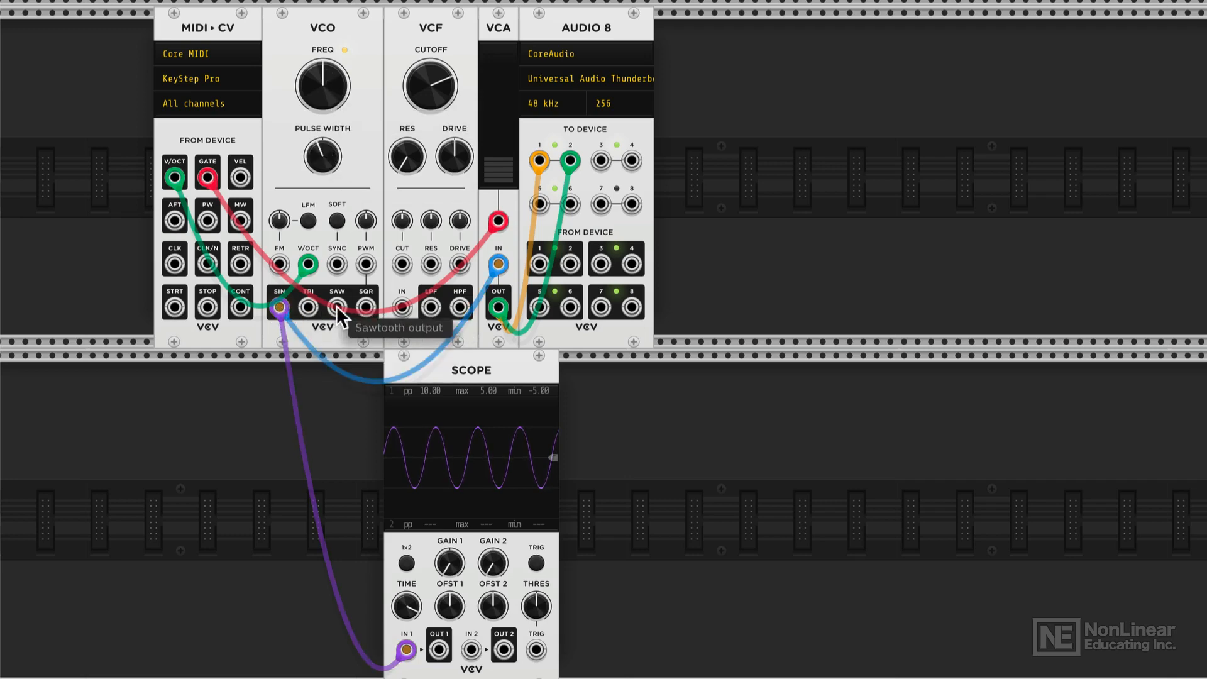
mouse_move(308, 265)
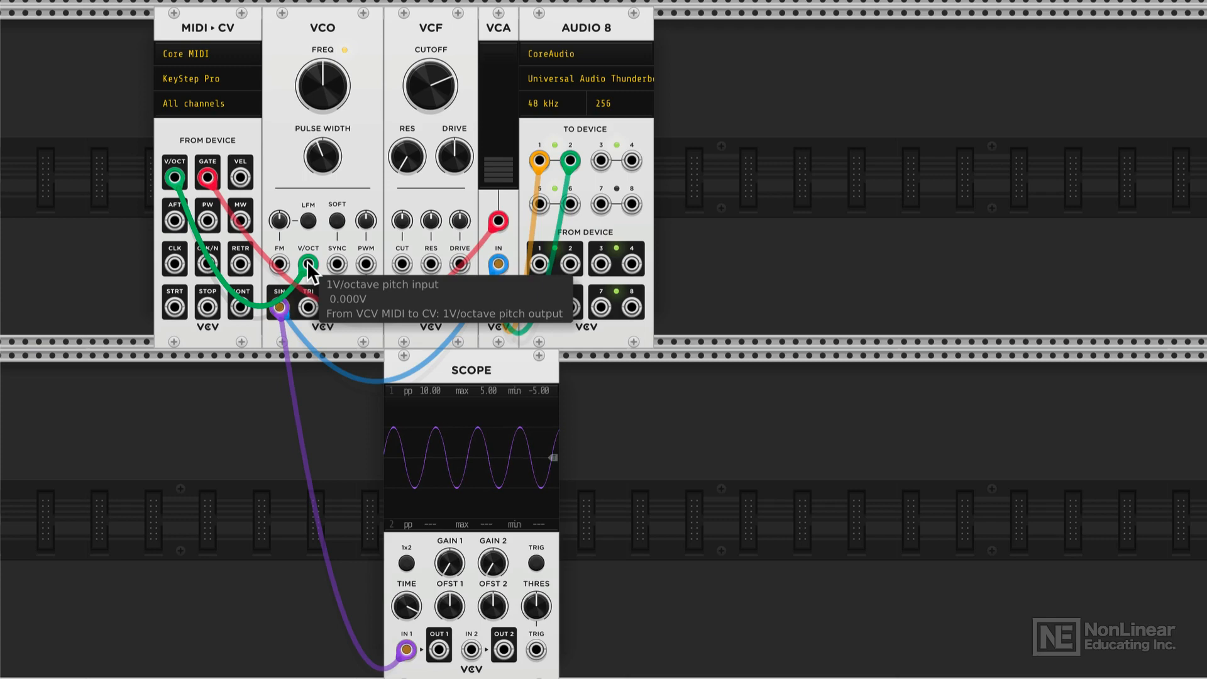
mouse_move(208, 270)
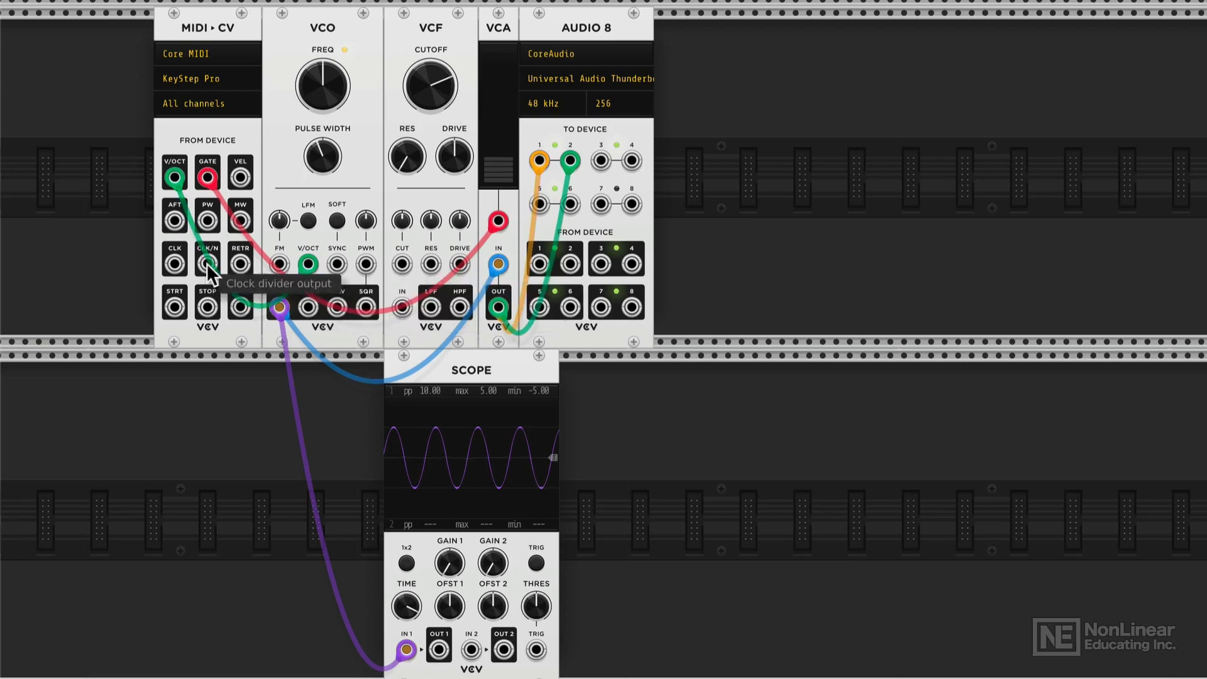
mouse_move(173, 180)
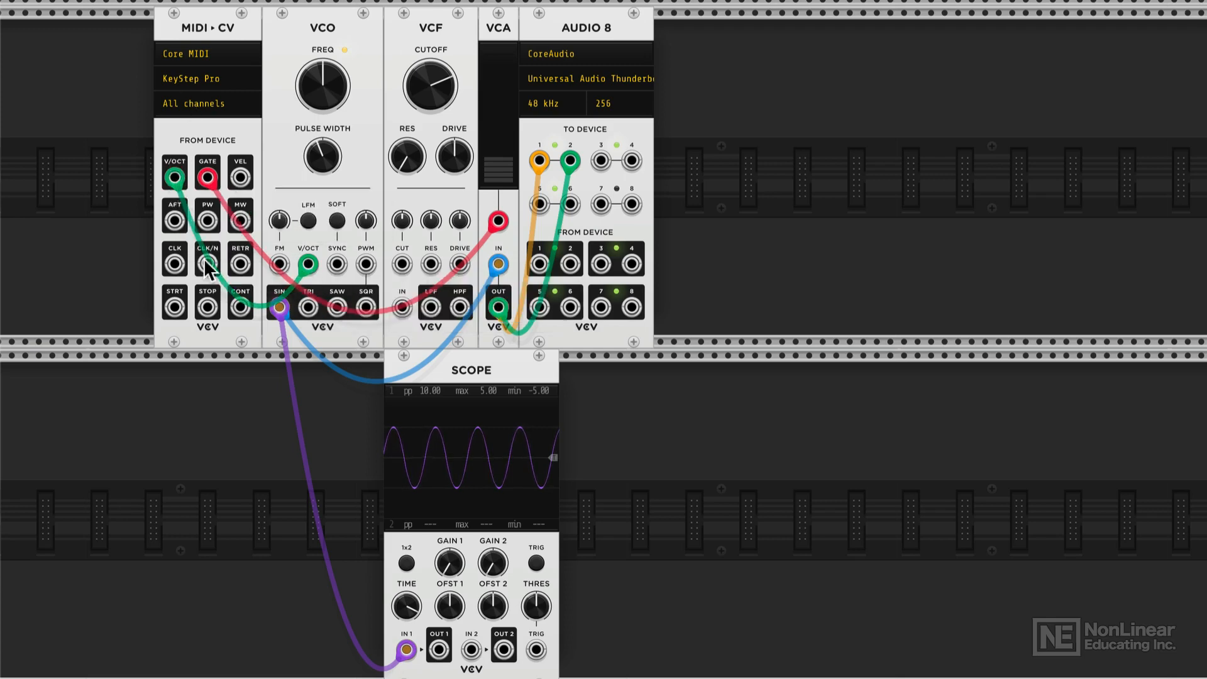
mouse_move(309, 264)
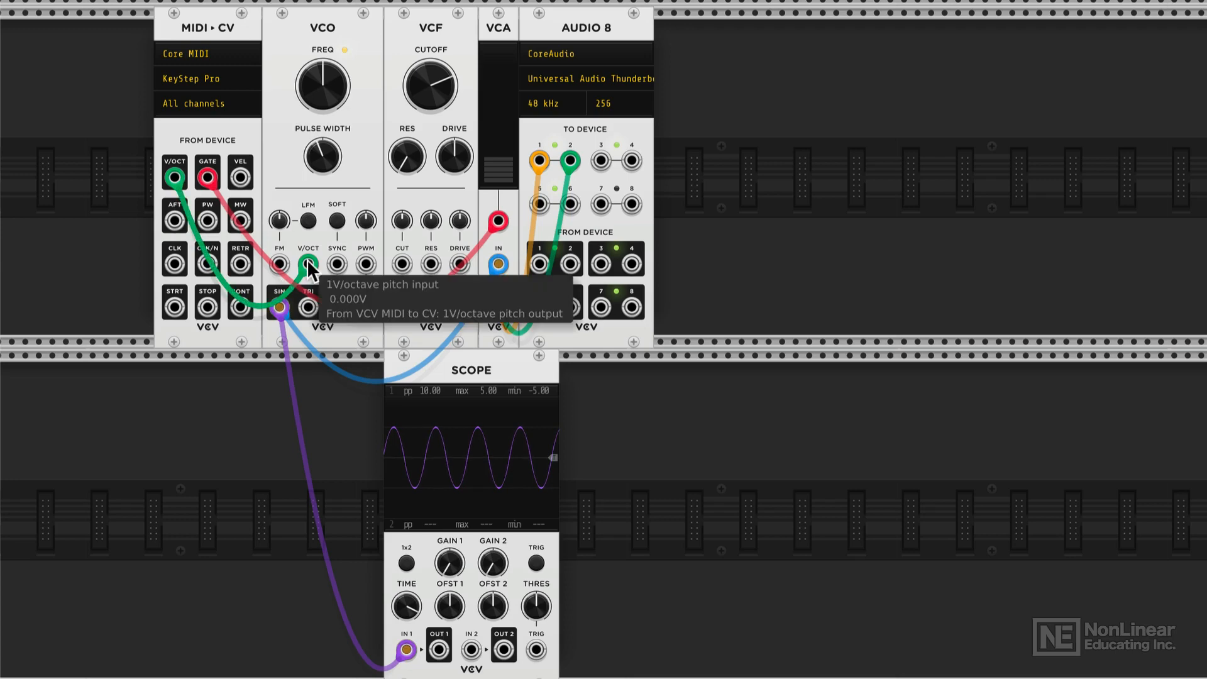